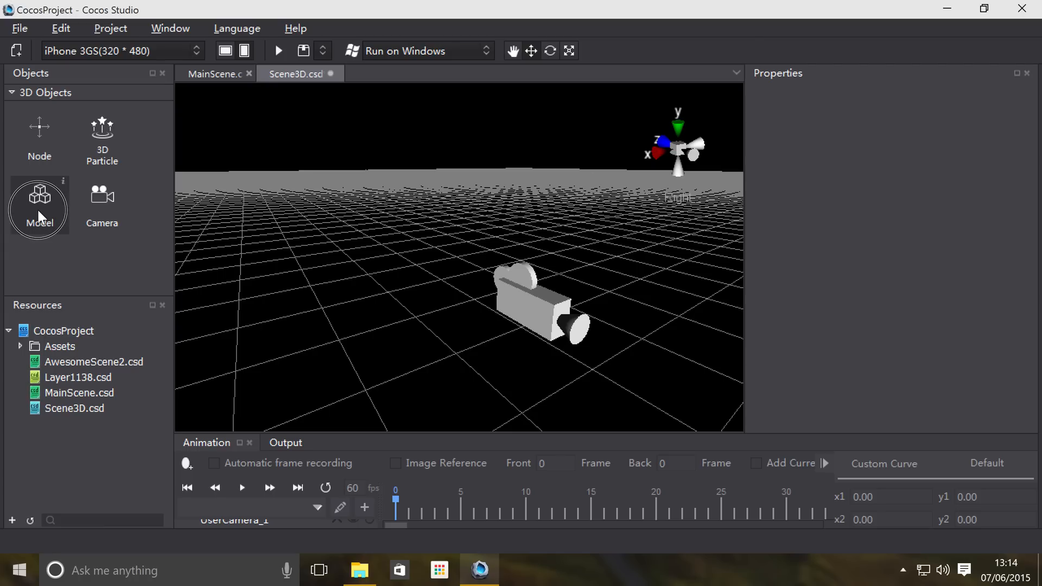
Add a new Sprite3D model object (Sprite3D_4) to the scene from the 3D Objects panel.
click(39, 203)
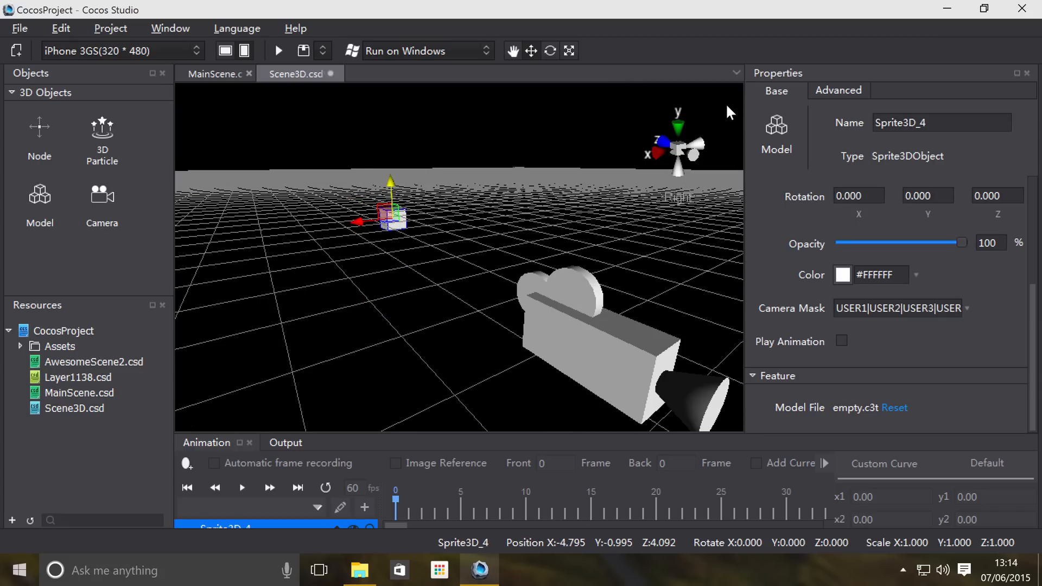
mouse_move(655, 122)
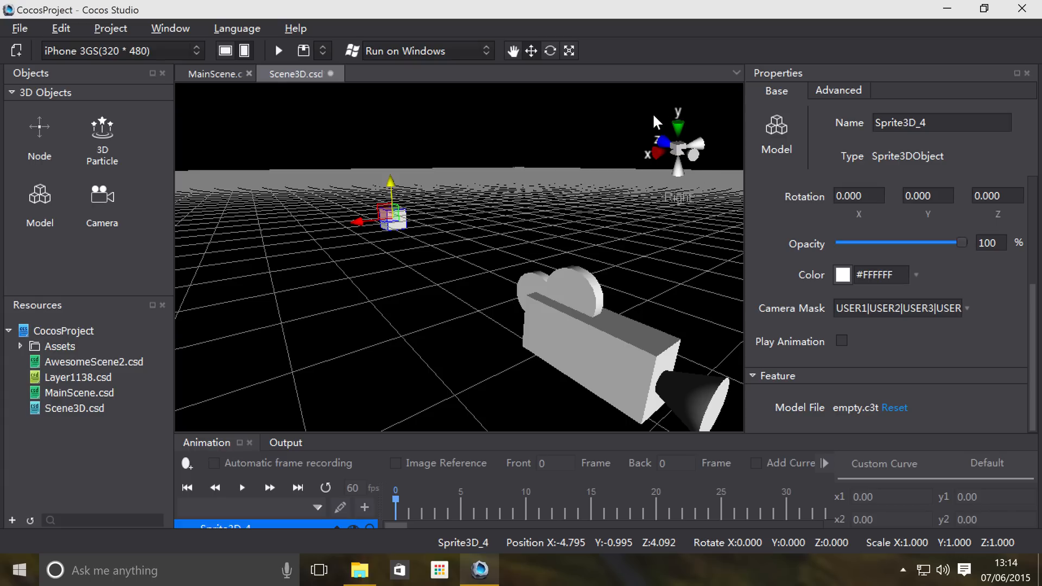
mouse_move(685, 115)
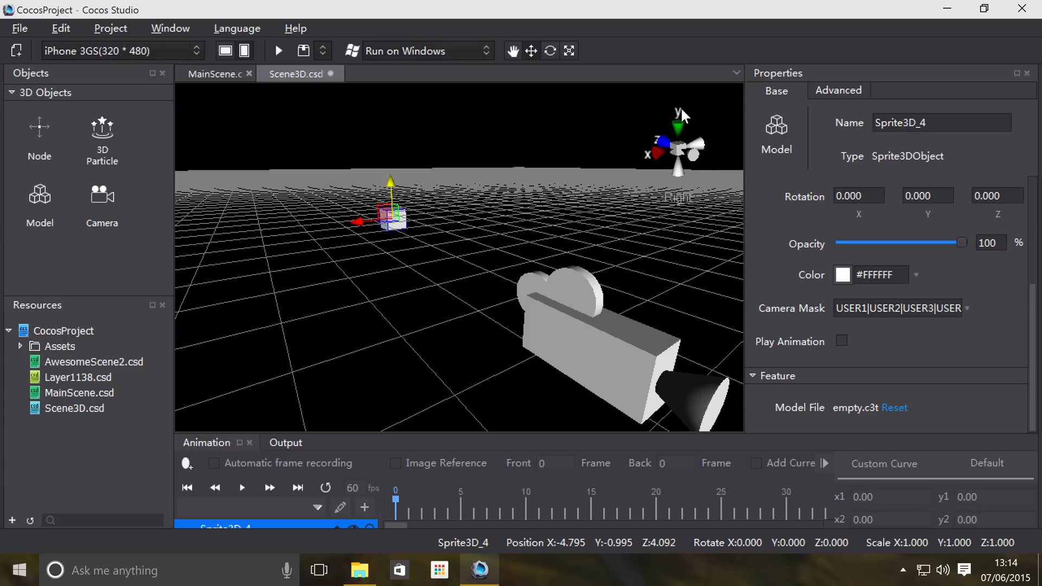
Move the cube to about X -0.35, Y 0.74, Z -7.76, near the grid centre beside the camera.
drag(391, 204, 382, 145)
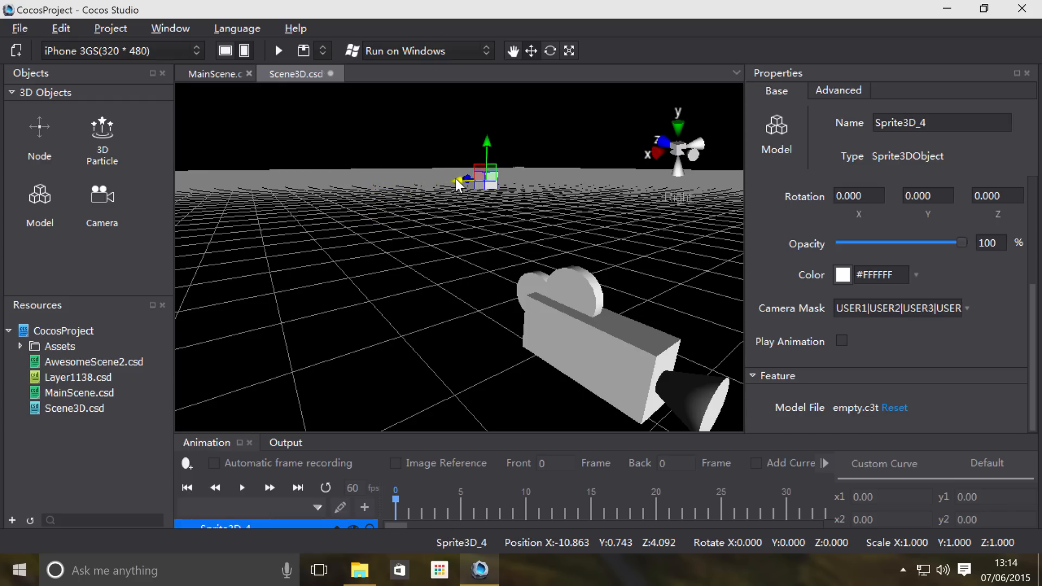
drag(485, 179, 725, 193)
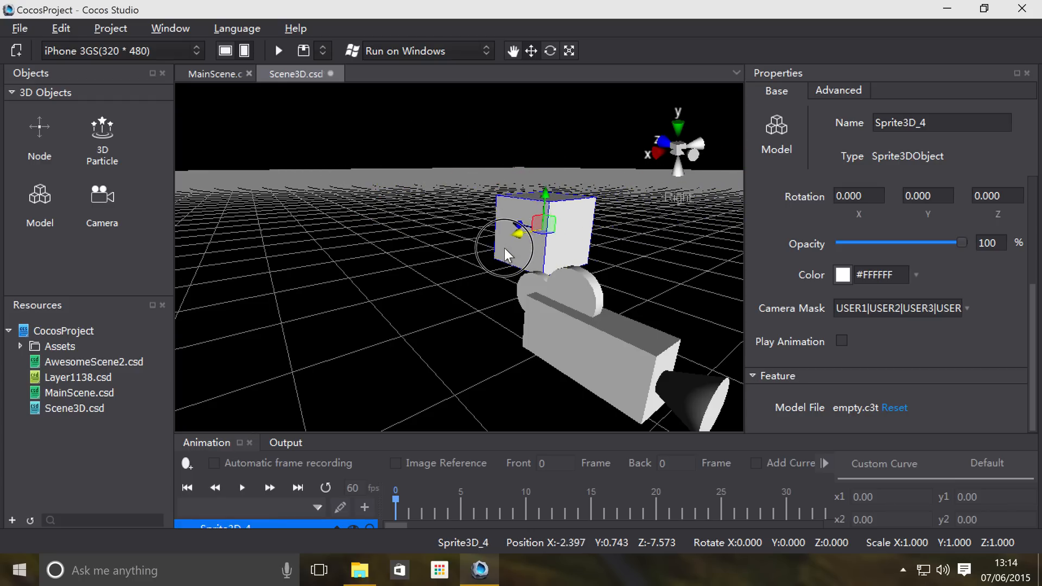
drag(545, 223, 407, 240)
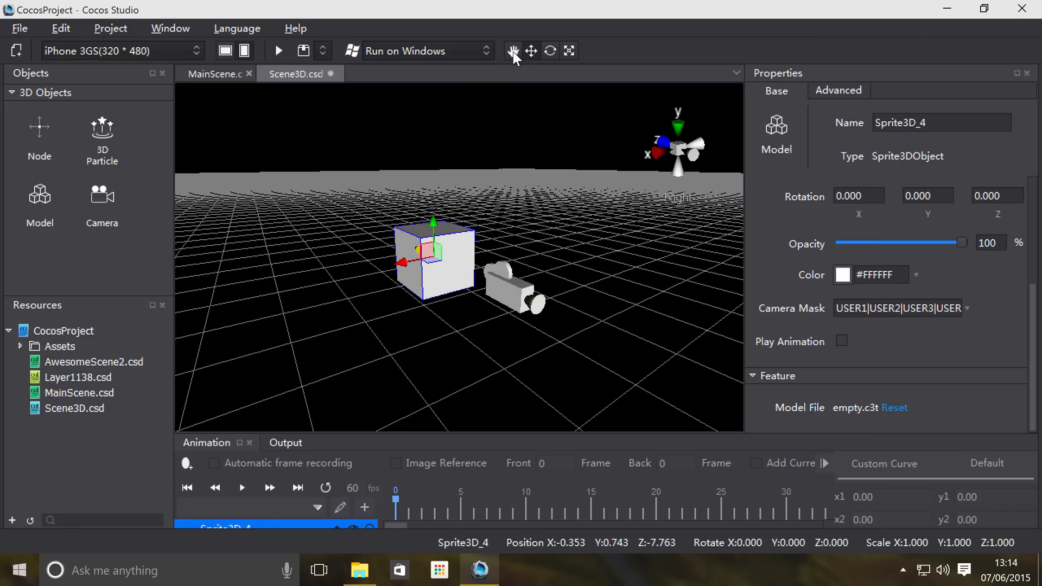
Switch to the rotate tool so the cube can be tilted.
click(513, 51)
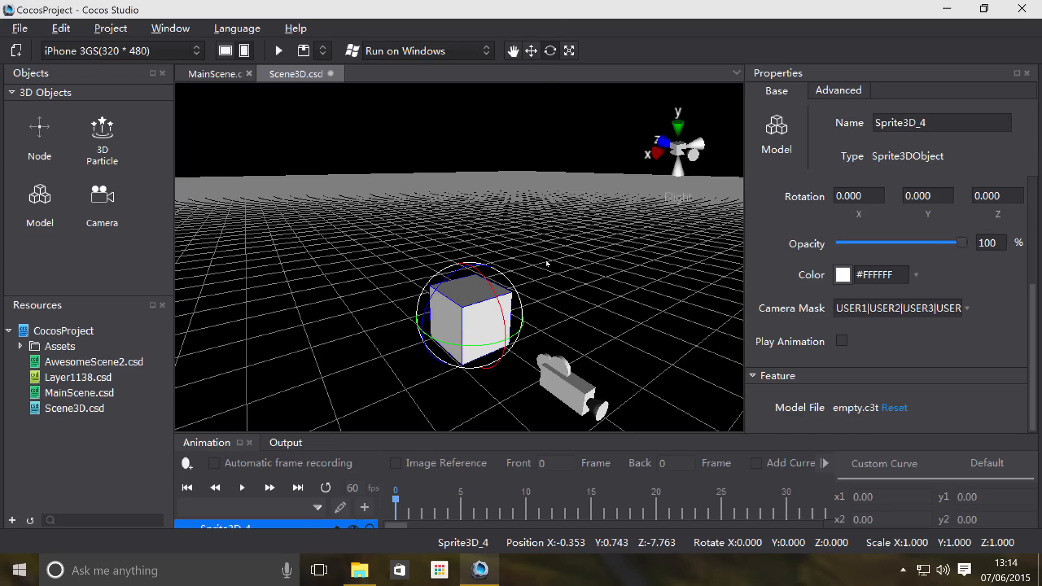
mouse_move(493, 284)
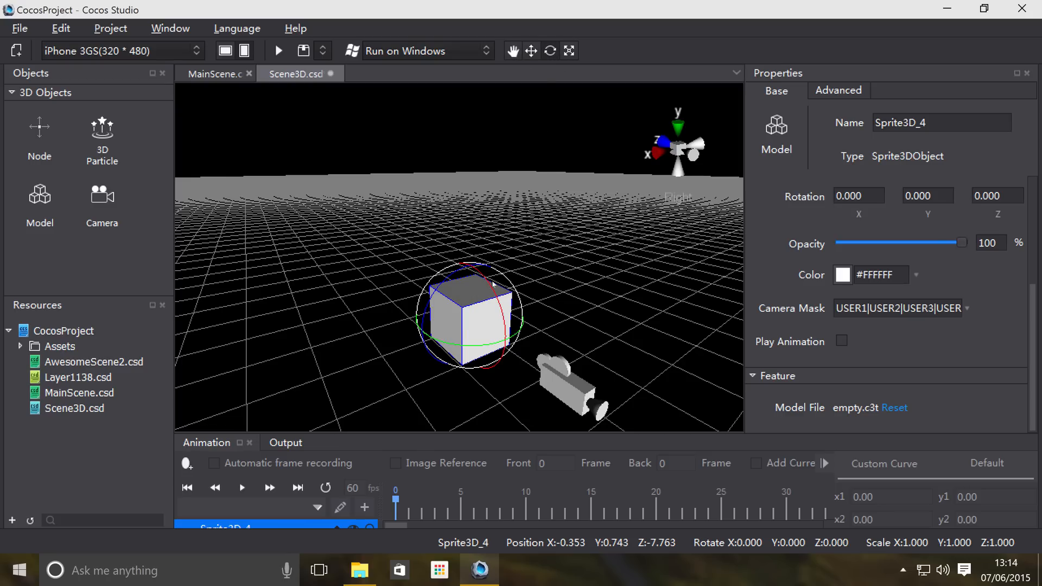
mouse_move(489, 284)
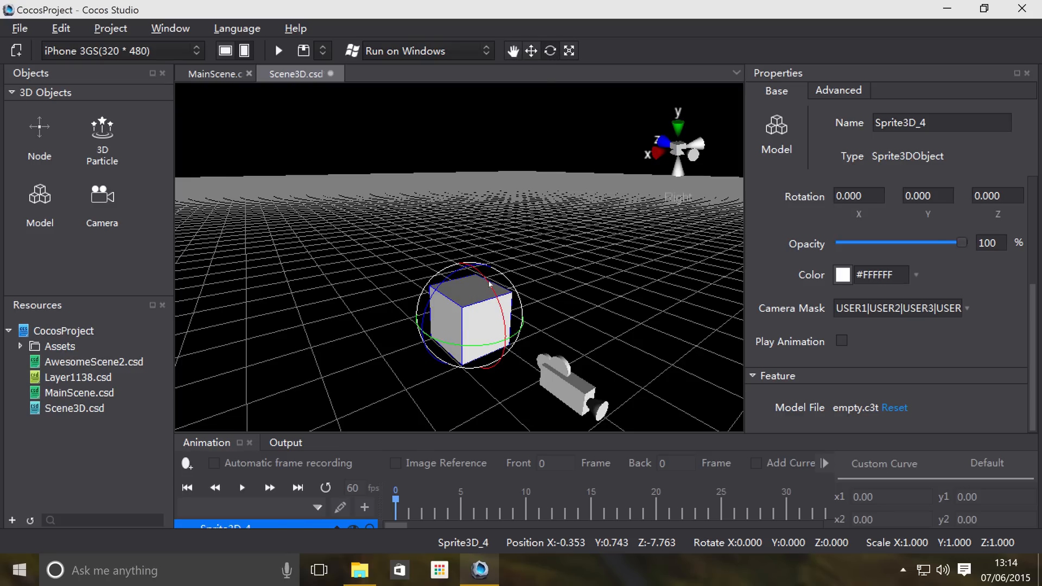
mouse_move(476, 289)
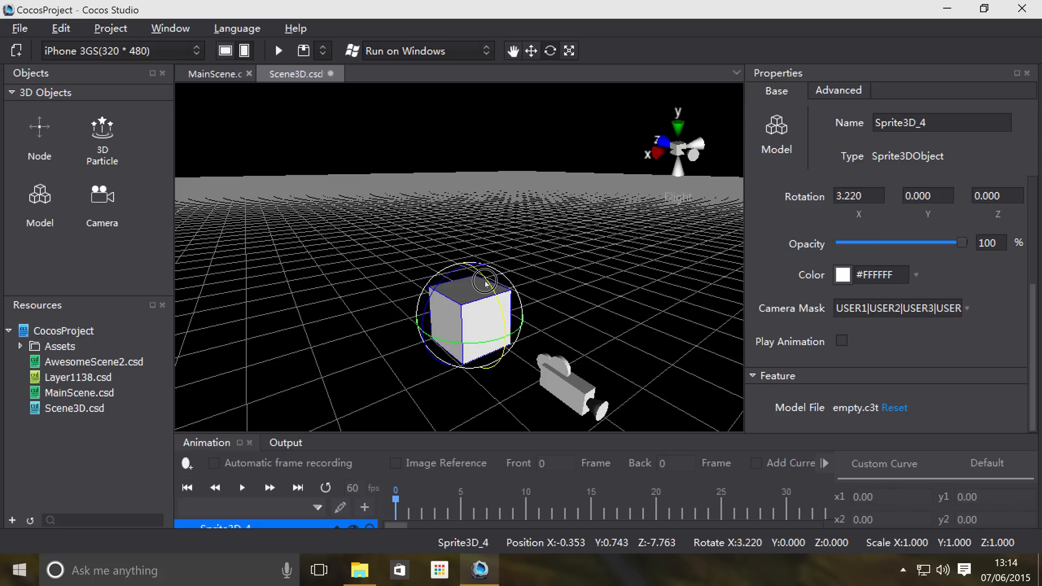
Rotate the cube to roughly X -2.3, Y 1.0, Z -24.0 degrees.
drag(486, 282, 517, 294)
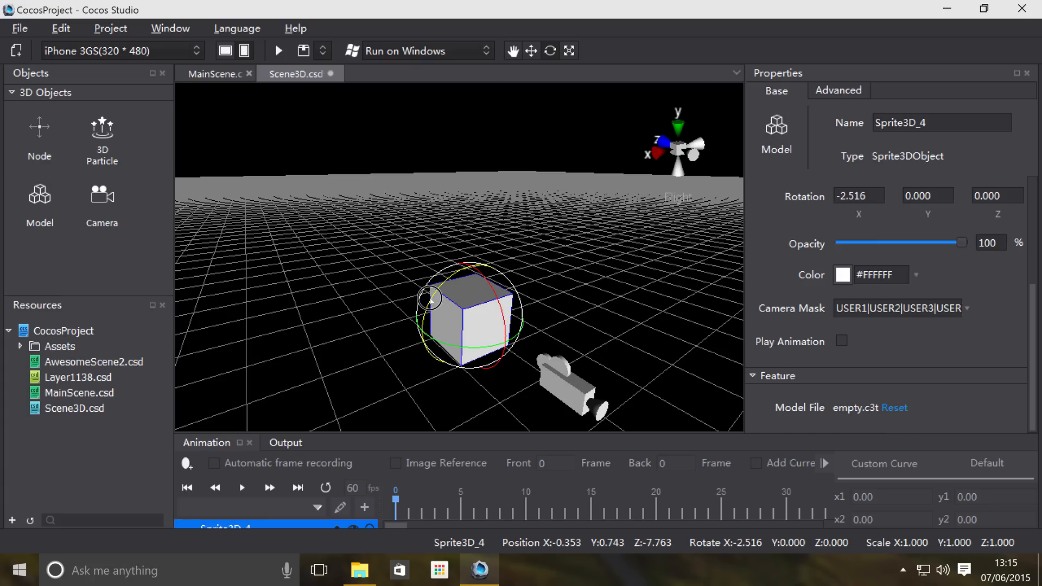
drag(429, 298, 438, 293)
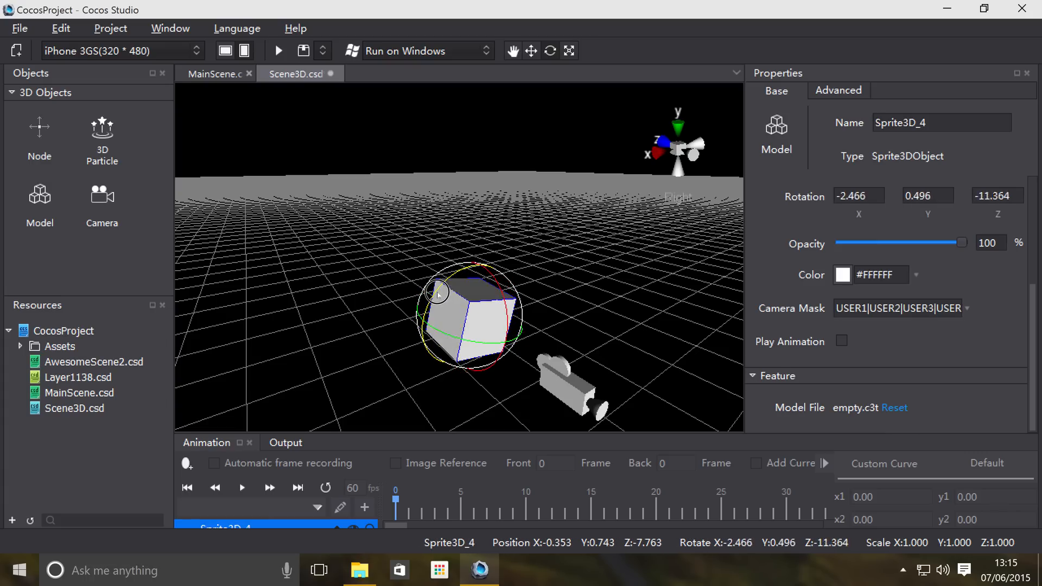
drag(439, 294, 442, 291)
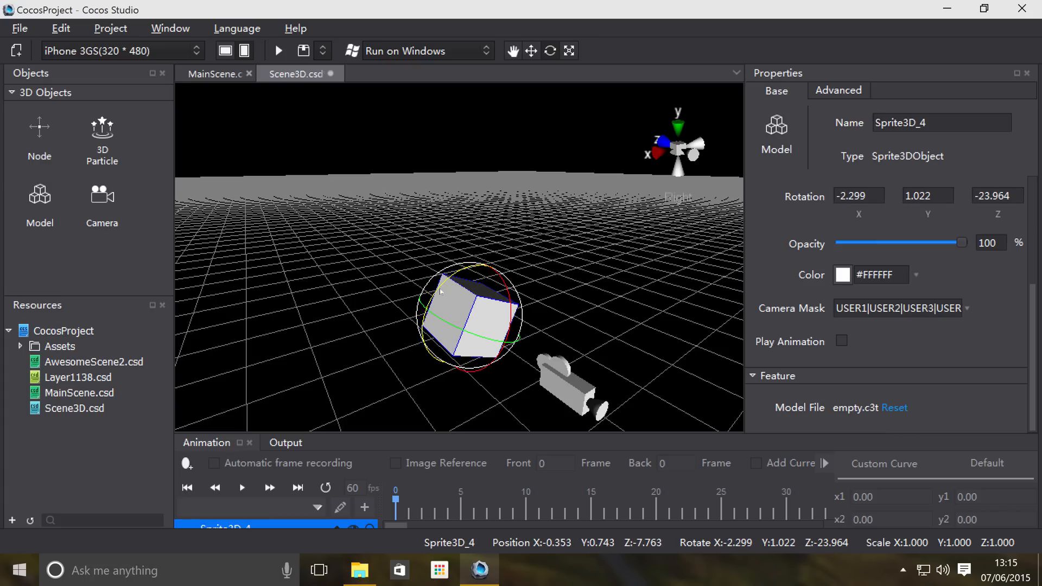
mouse_move(441, 291)
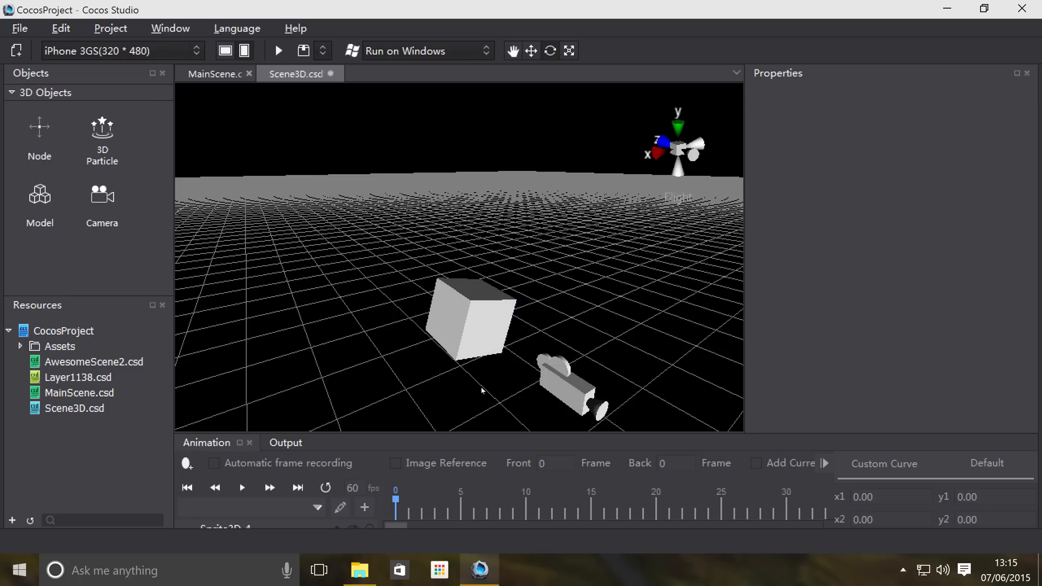
Stretch the cube along X into a block scaled about 2.8 × 1.14 × 1.14.
click(468, 319)
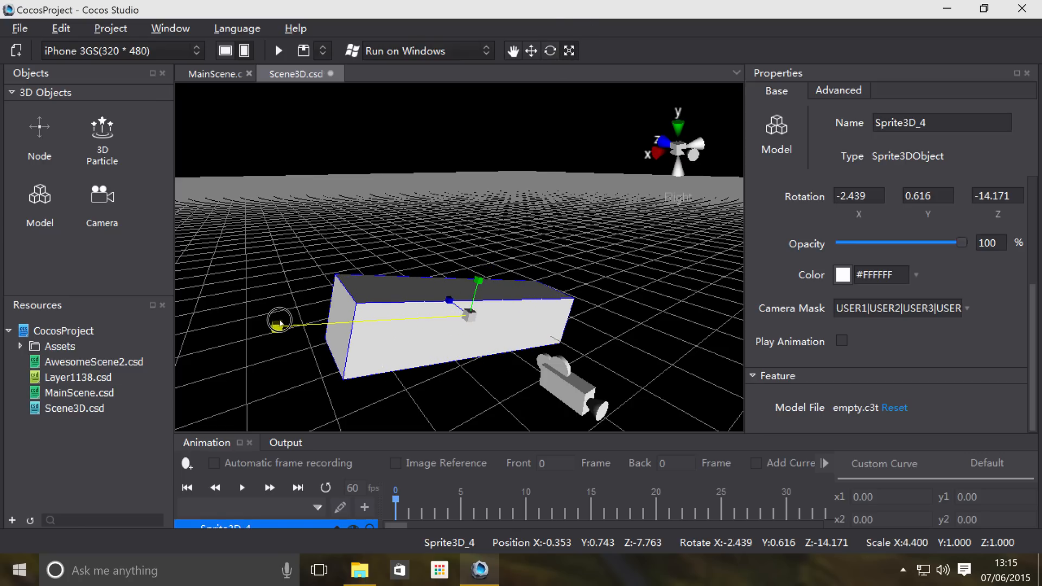
drag(279, 322, 383, 321)
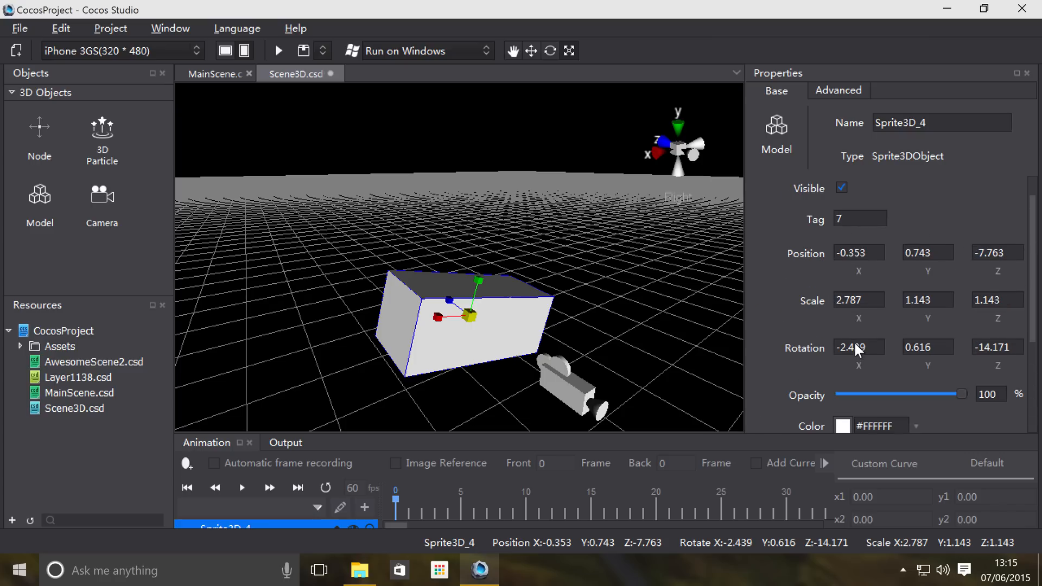
Set the box's X position to 0.647, toggle its visibility off and on, and set its tag to 8.
click(858, 347)
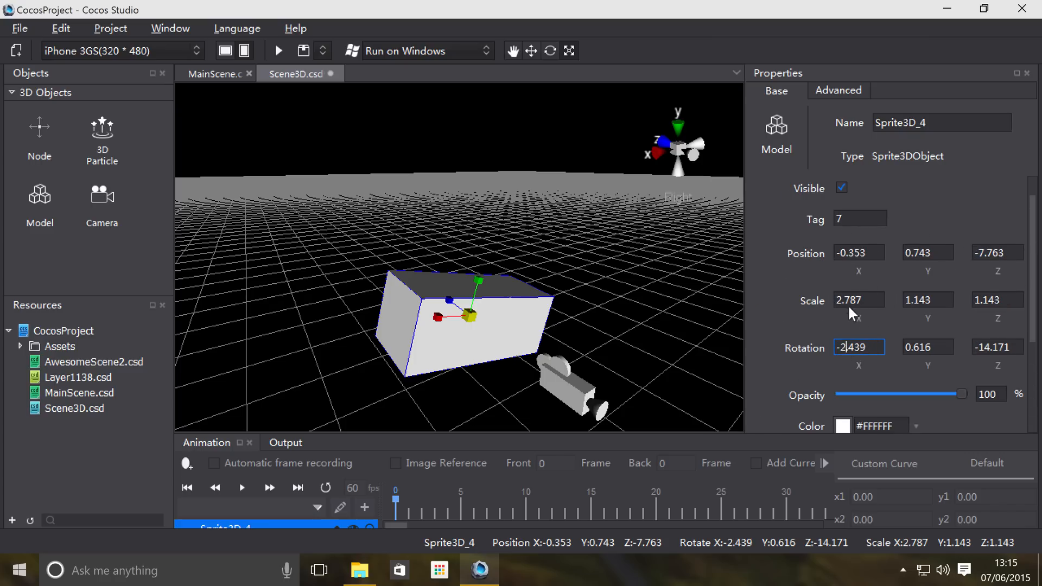
click(859, 252)
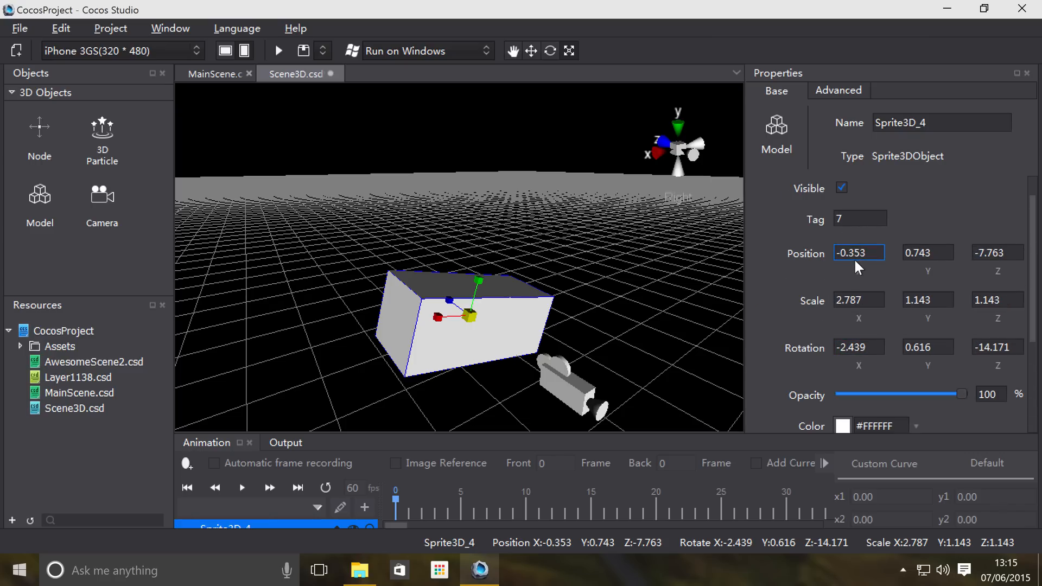
text(0.647)
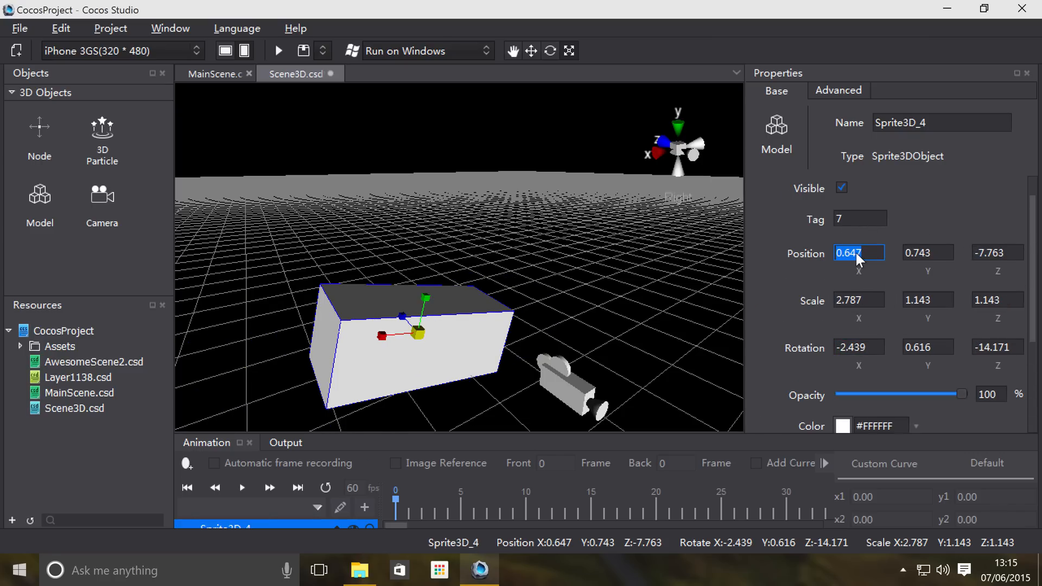
click(841, 187)
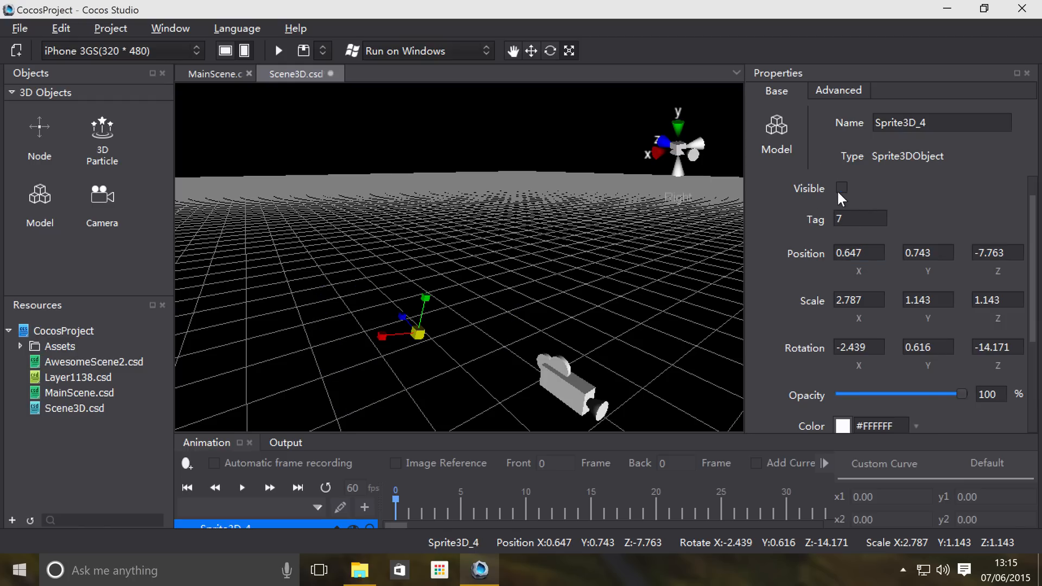
click(841, 189)
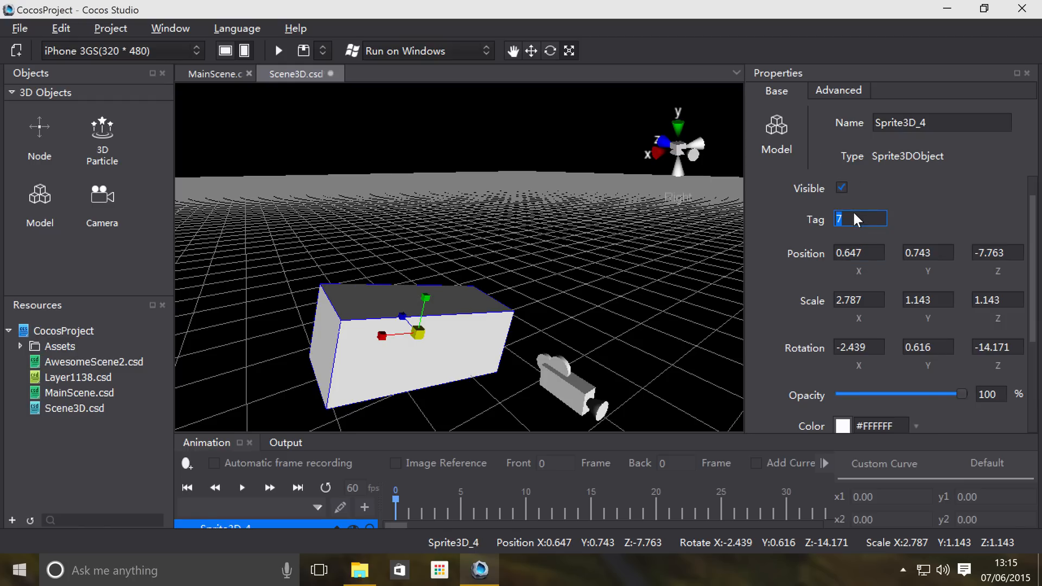
text(8)
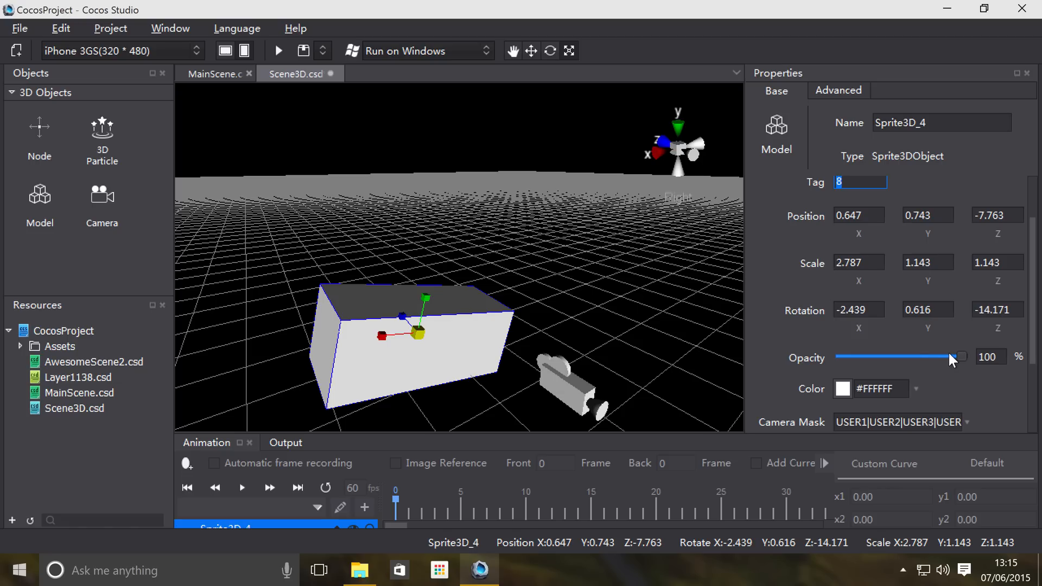
drag(951, 357, 841, 357)
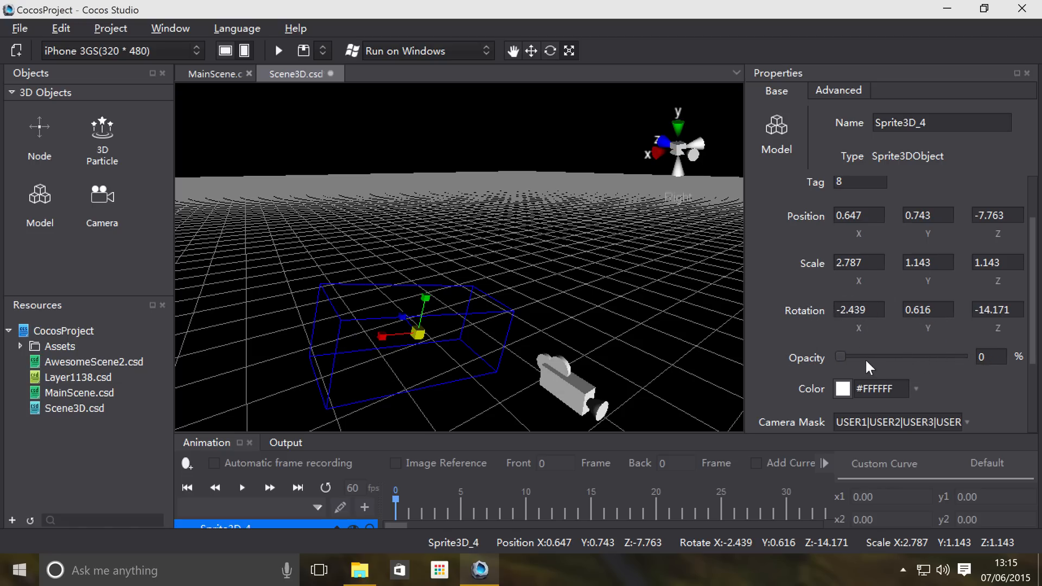
drag(844, 356, 957, 356)
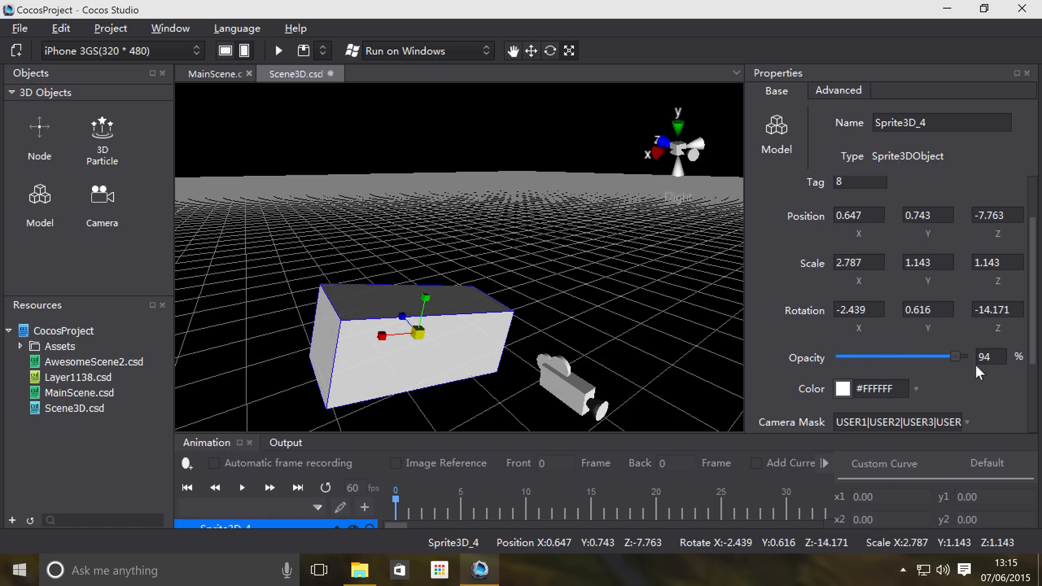
drag(951, 357, 960, 357)
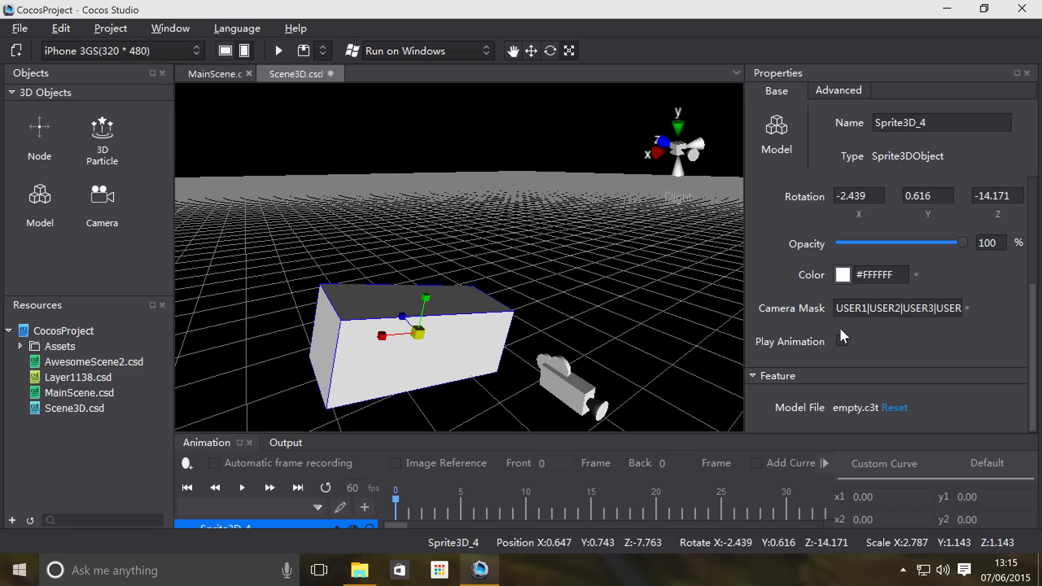
Tint the box red (#FF0000), then set its colour back to white (#FFFFFF).
click(844, 274)
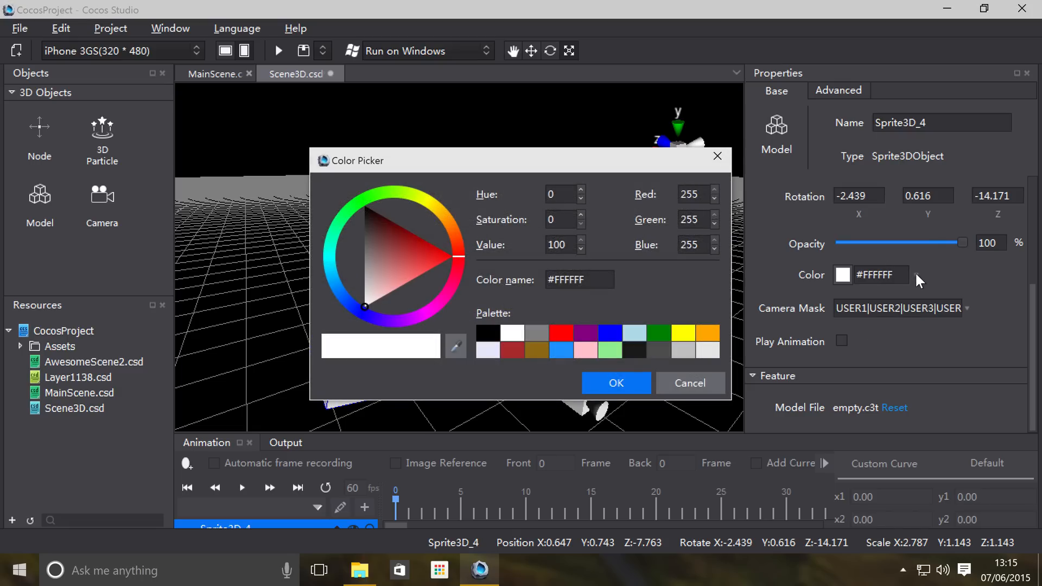
click(451, 257)
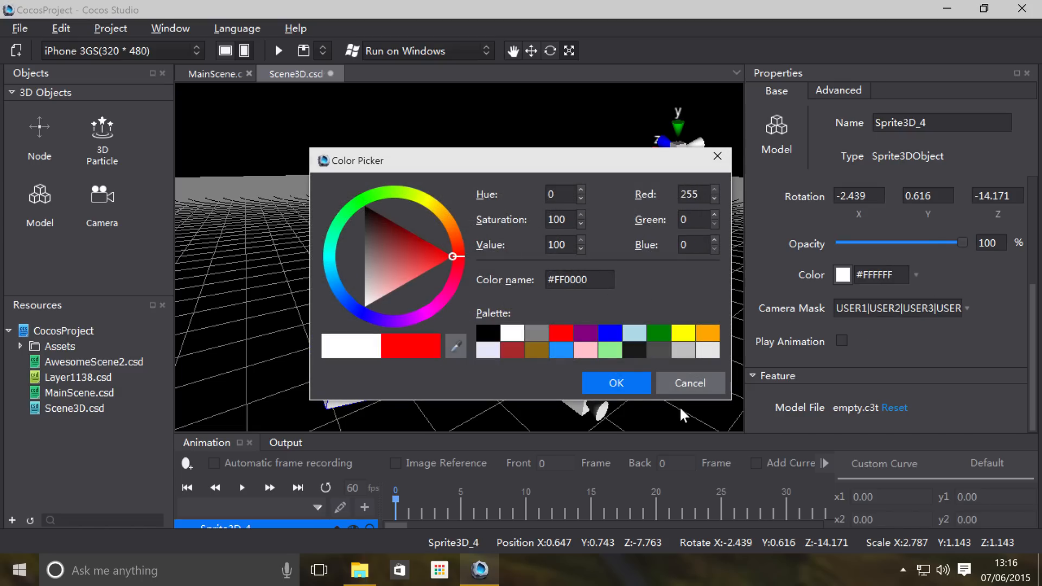
click(615, 382)
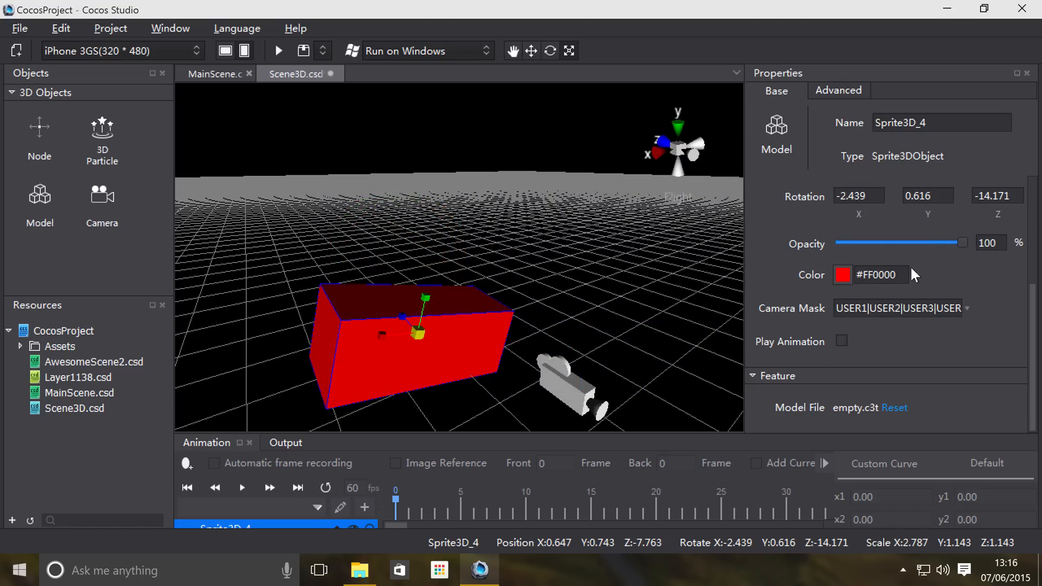
click(861, 274)
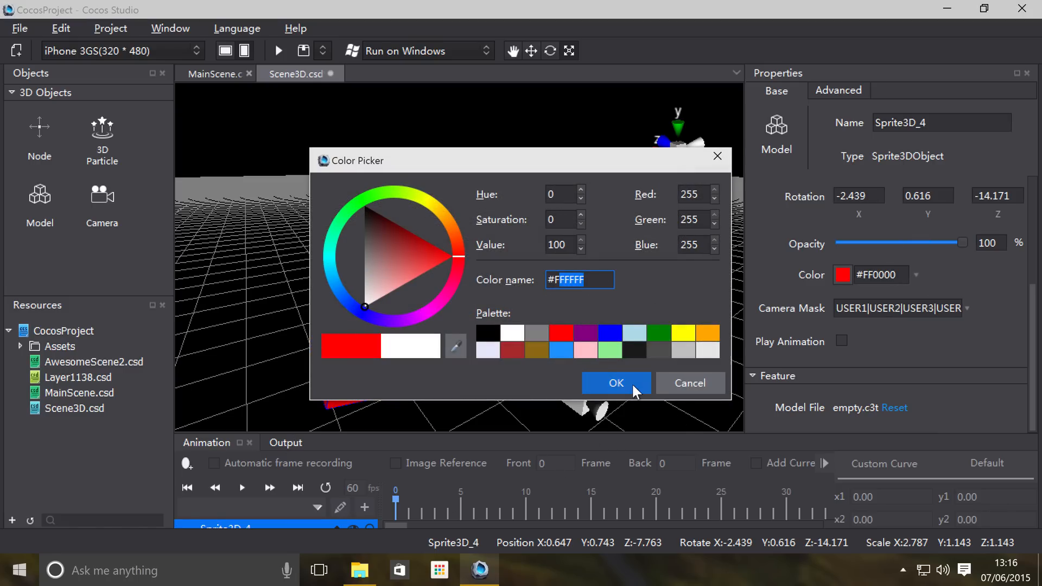
click(615, 383)
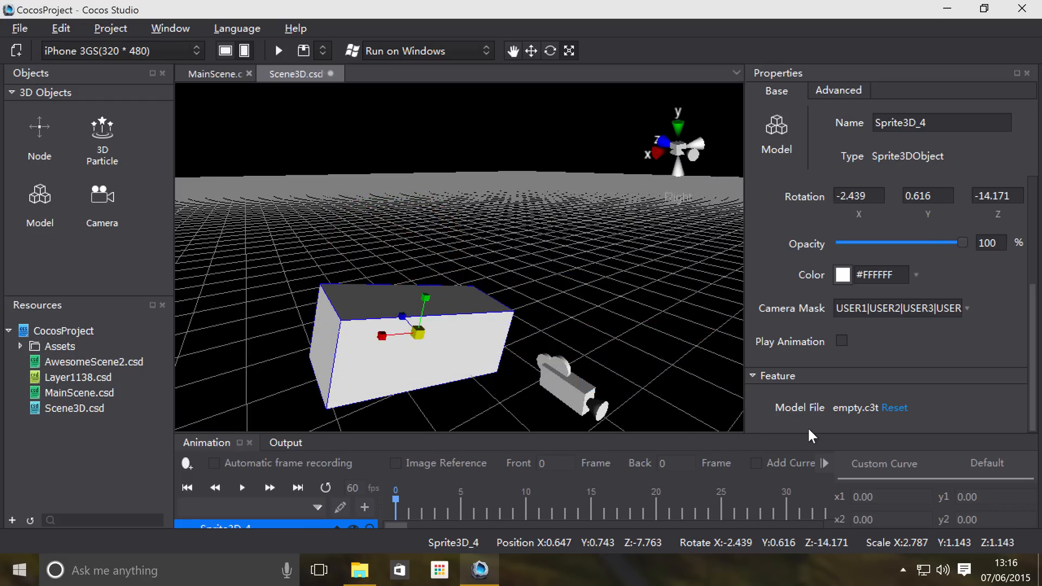
mouse_move(731, 408)
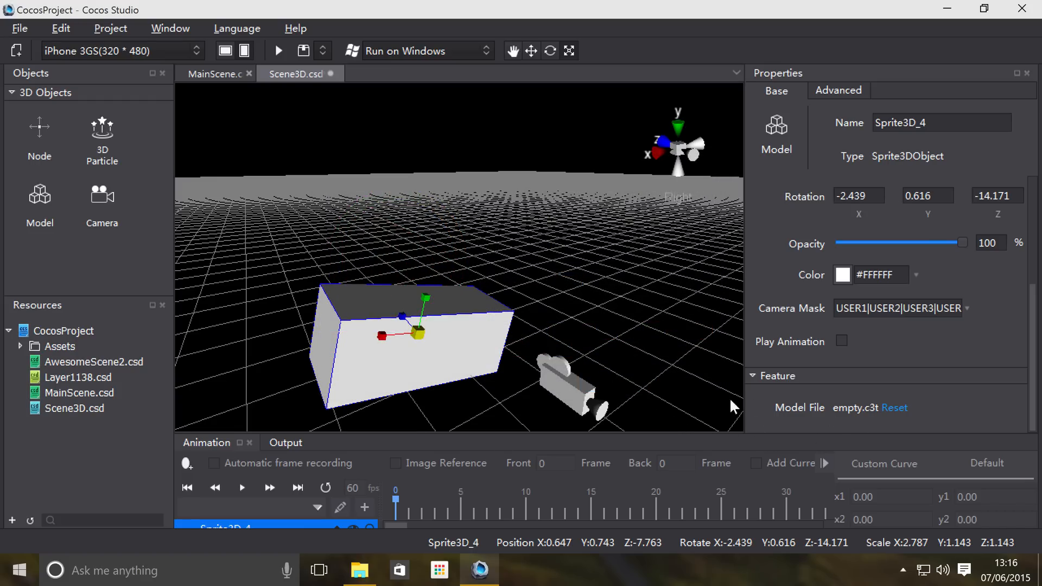
mouse_move(704, 409)
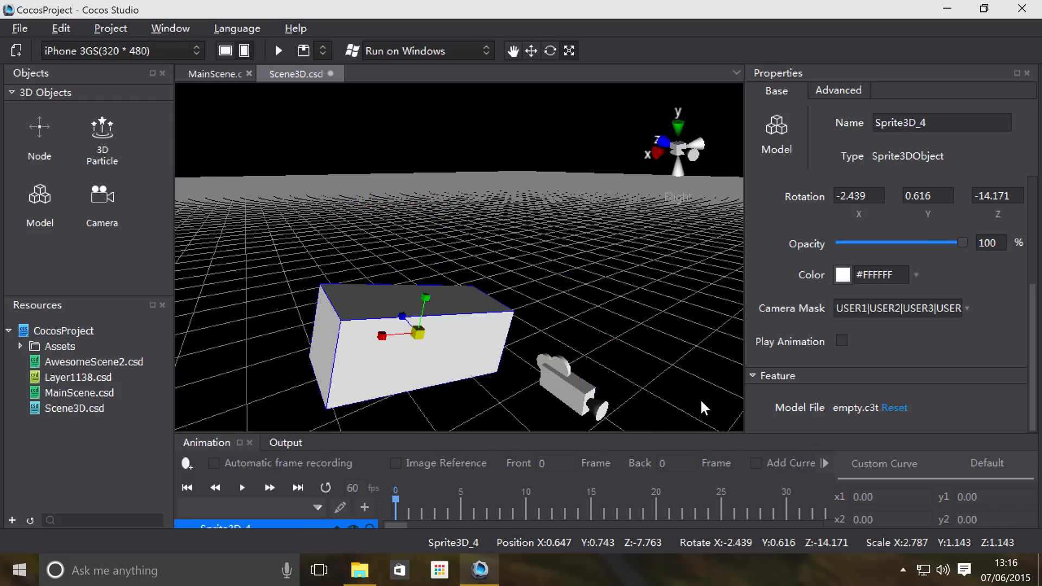
mouse_move(879, 426)
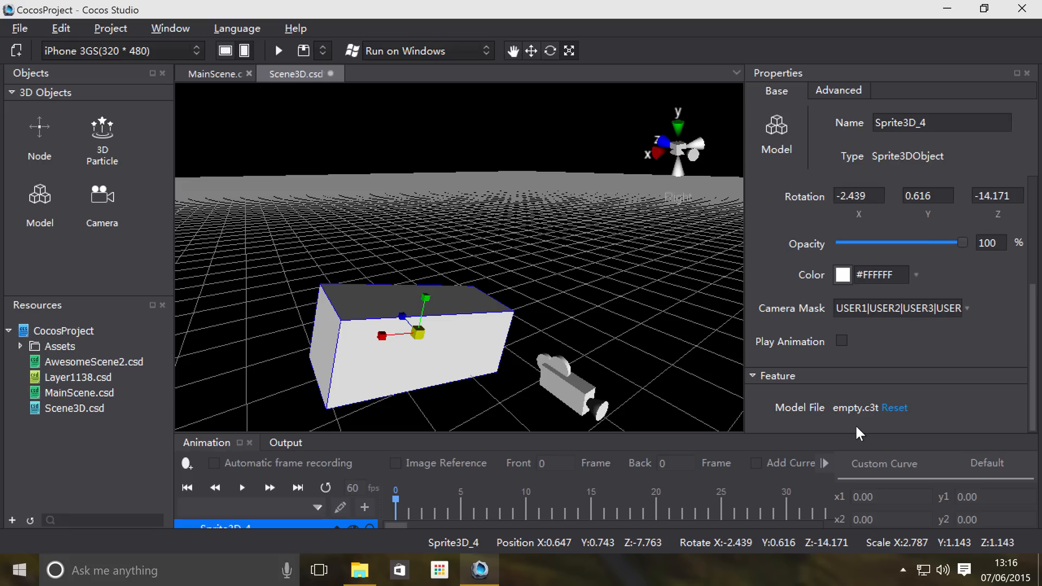
mouse_move(770, 455)
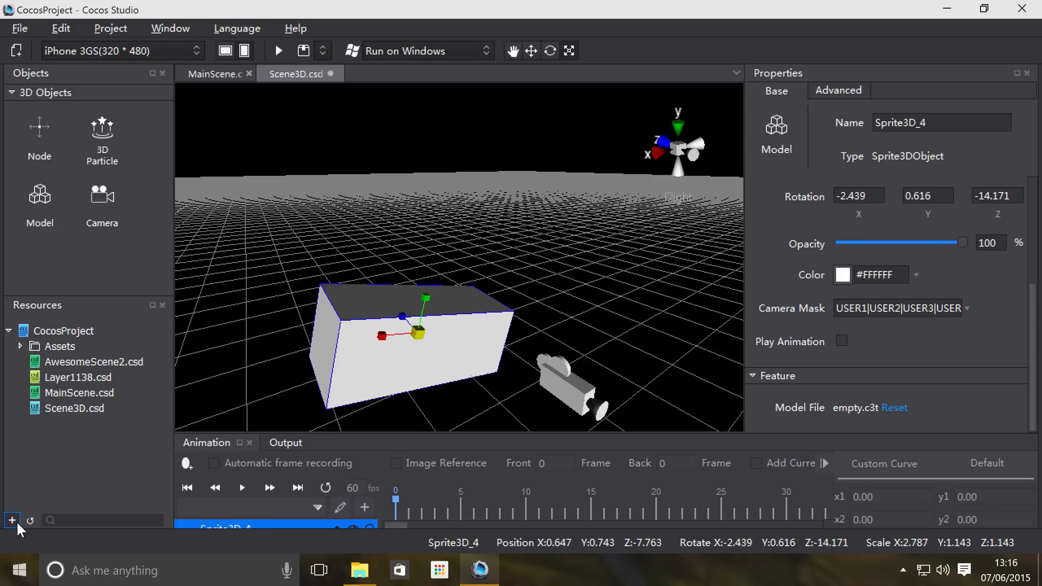
Import orc.c3b and monguger.tga from the Desktop into the project resources.
click(19, 28)
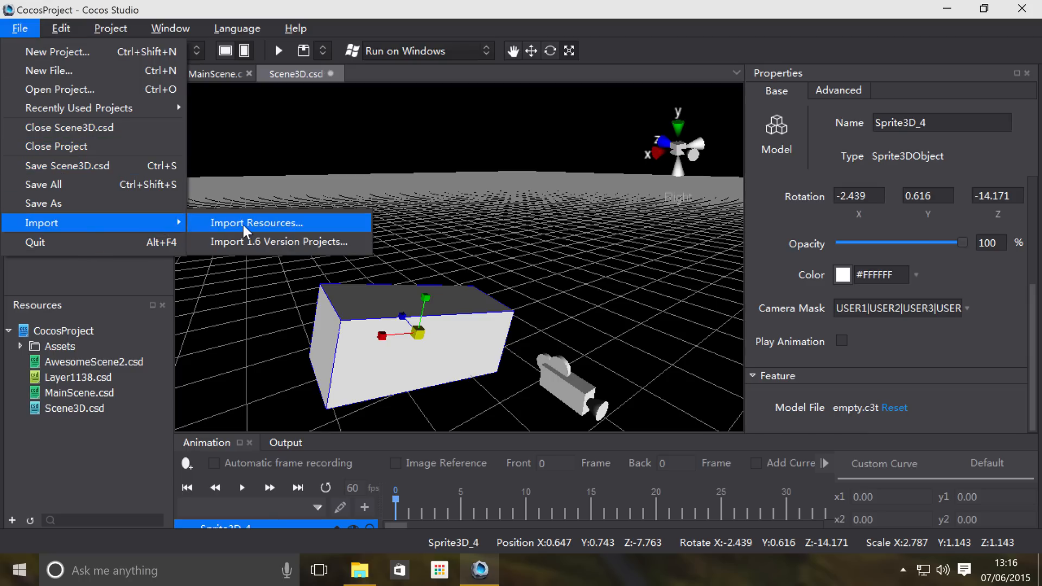
click(267, 222)
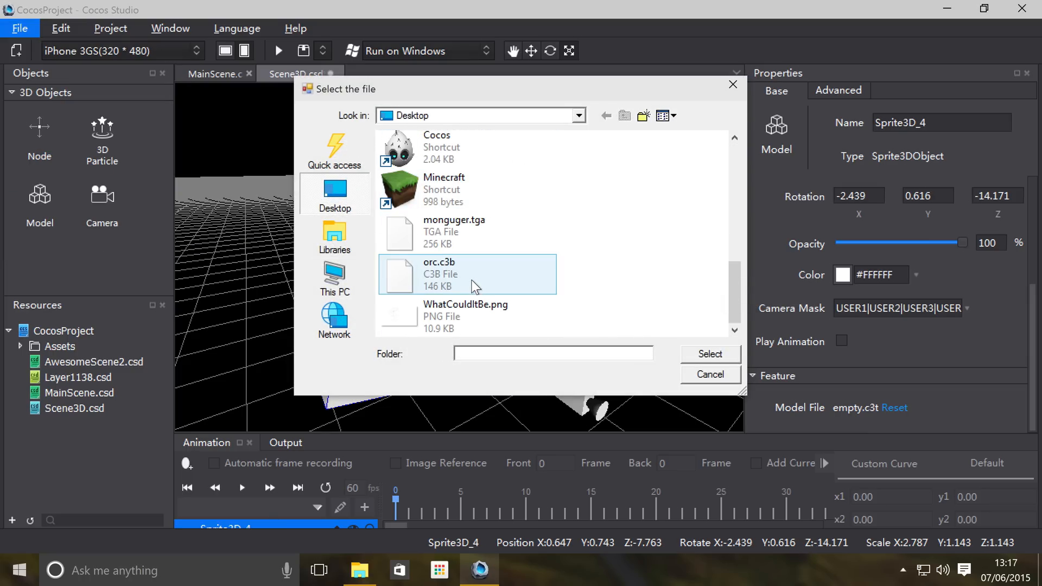
click(466, 274)
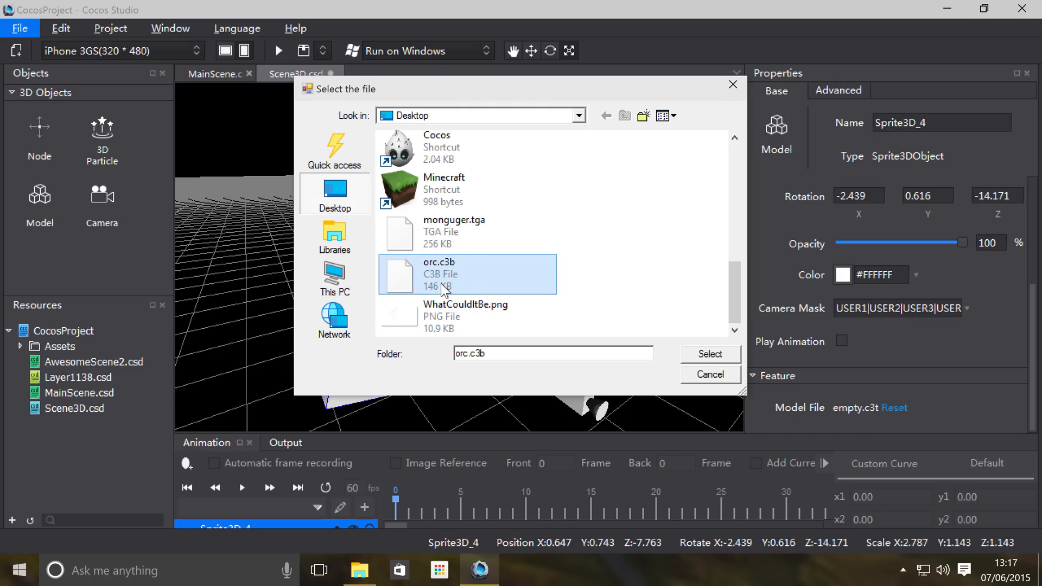
mouse_move(477, 232)
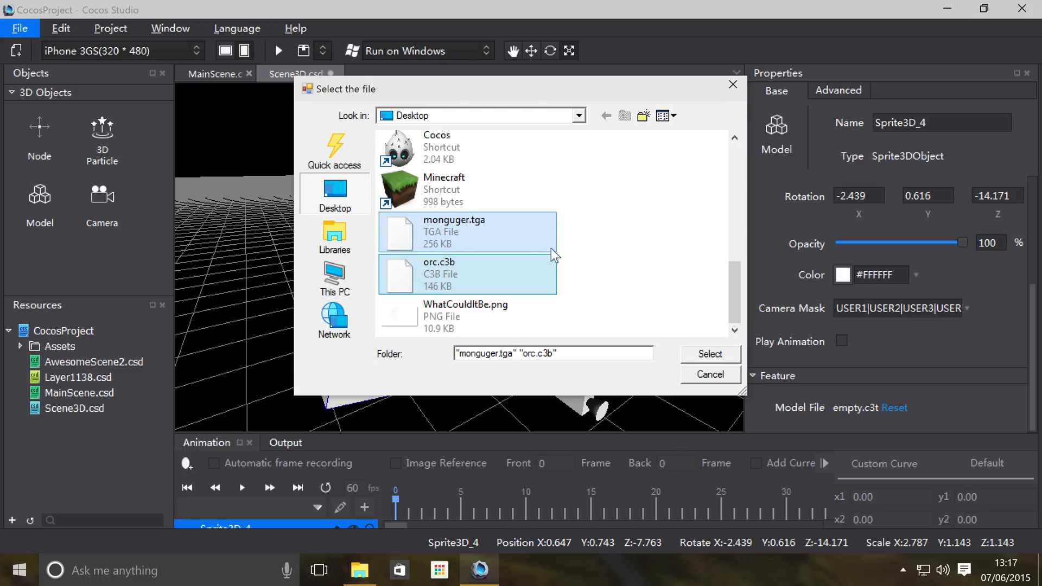
click(710, 353)
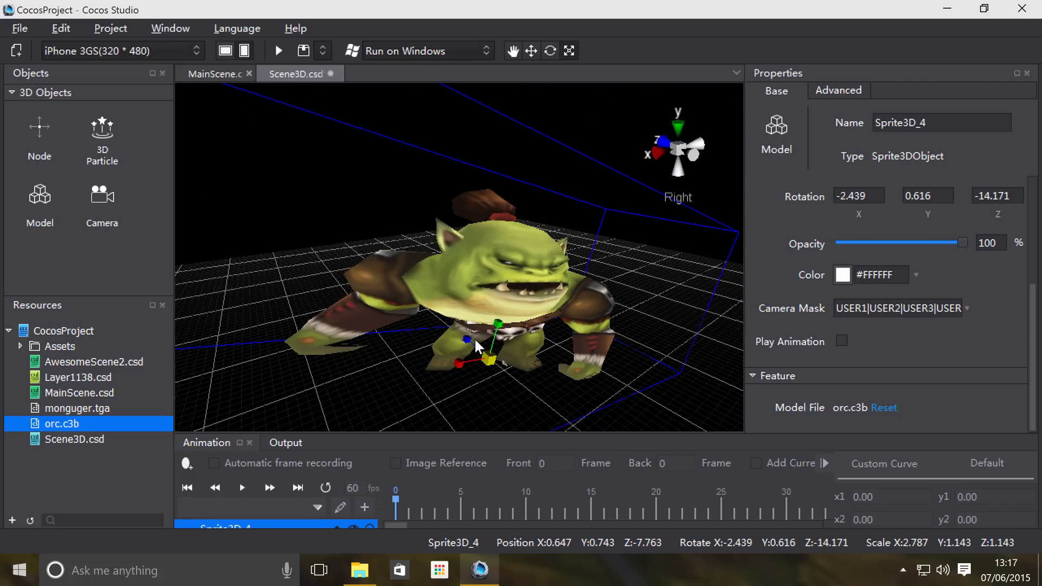
Test the model's opacity slider down to nearly transparent and restore it to 100.
click(895, 408)
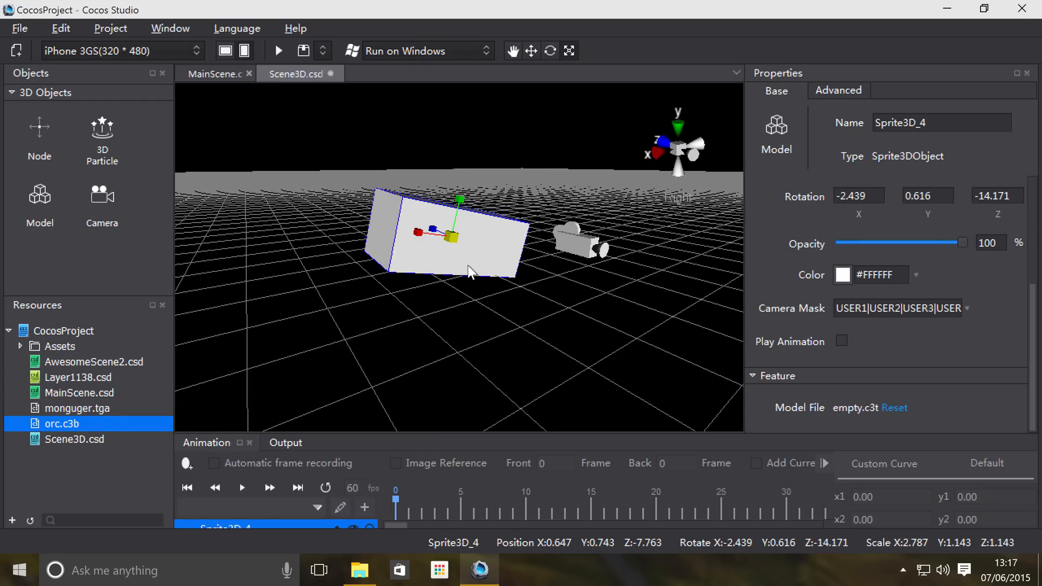
drag(969, 242, 950, 242)
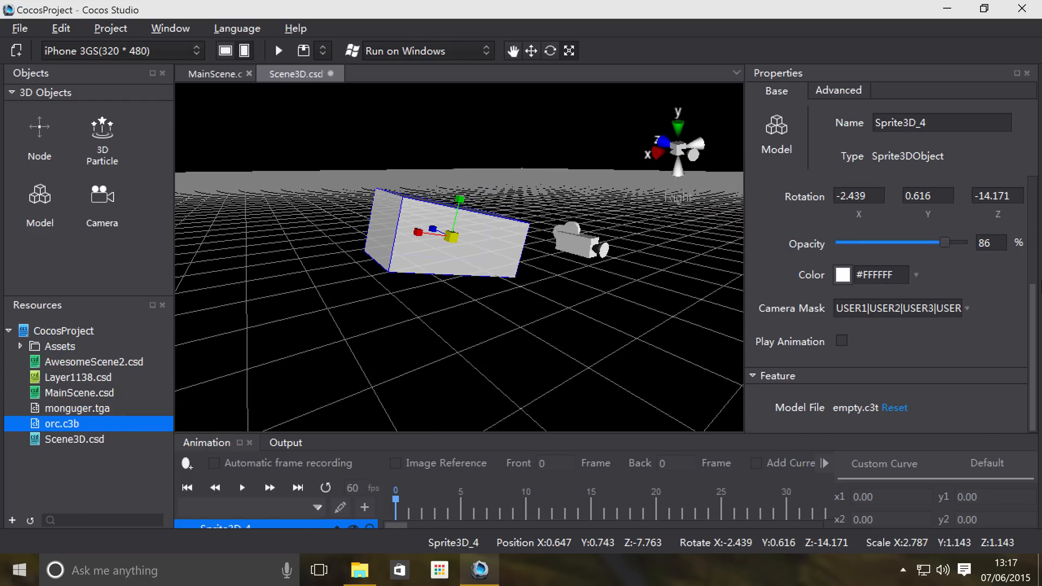
drag(951, 243, 844, 243)
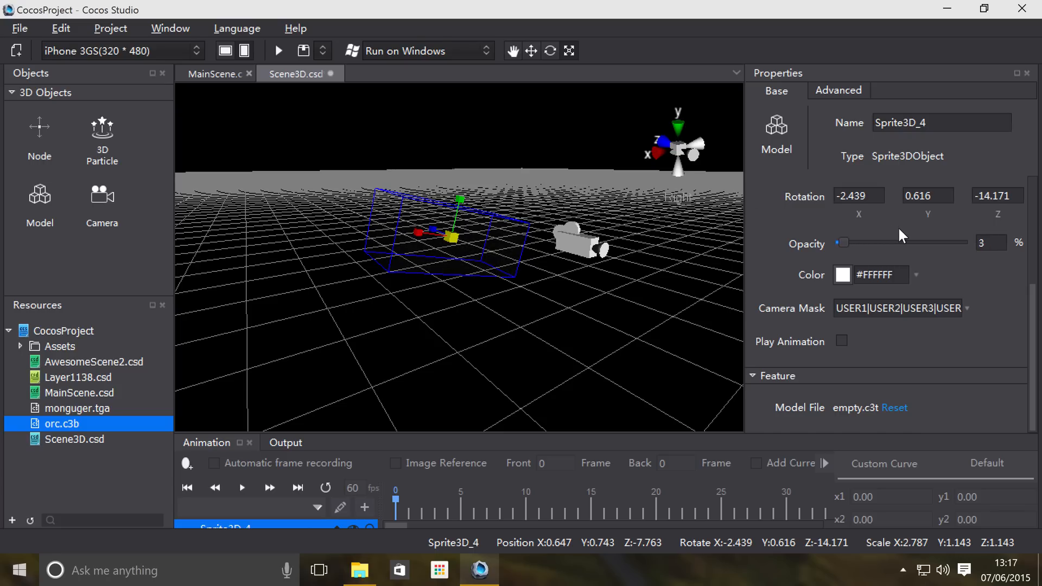
drag(844, 242, 962, 242)
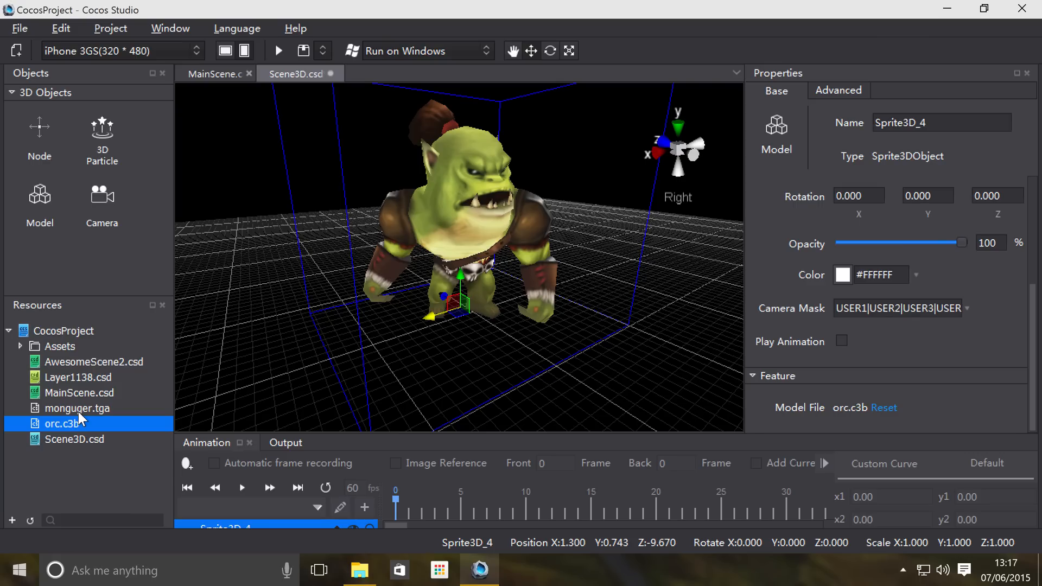
Shift the orc to X -8.82, turn it -15.7° about Y, and switch its animation playback on.
click(78, 409)
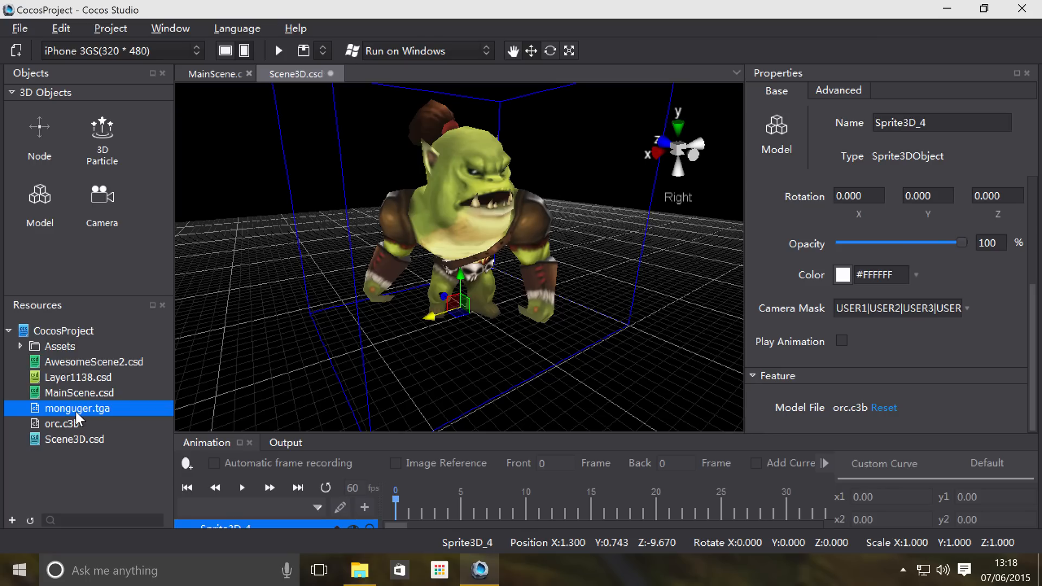
mouse_move(478, 248)
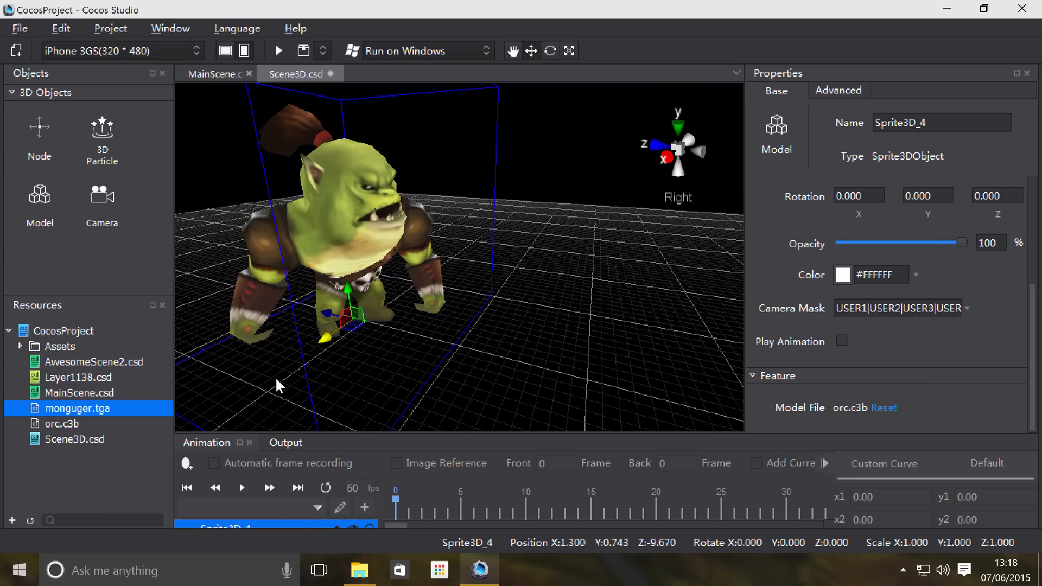
drag(346, 319, 299, 346)
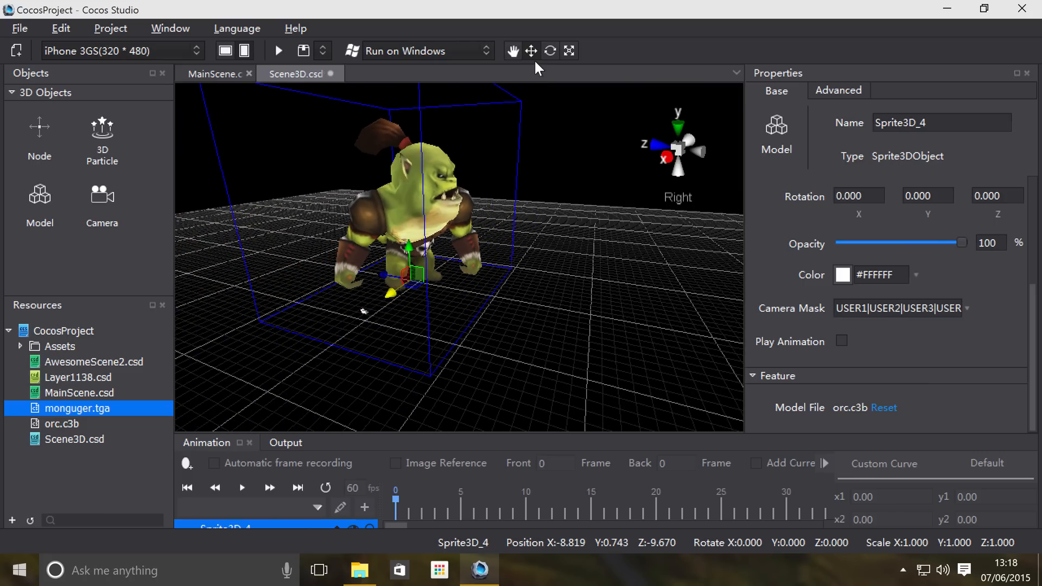
click(550, 51)
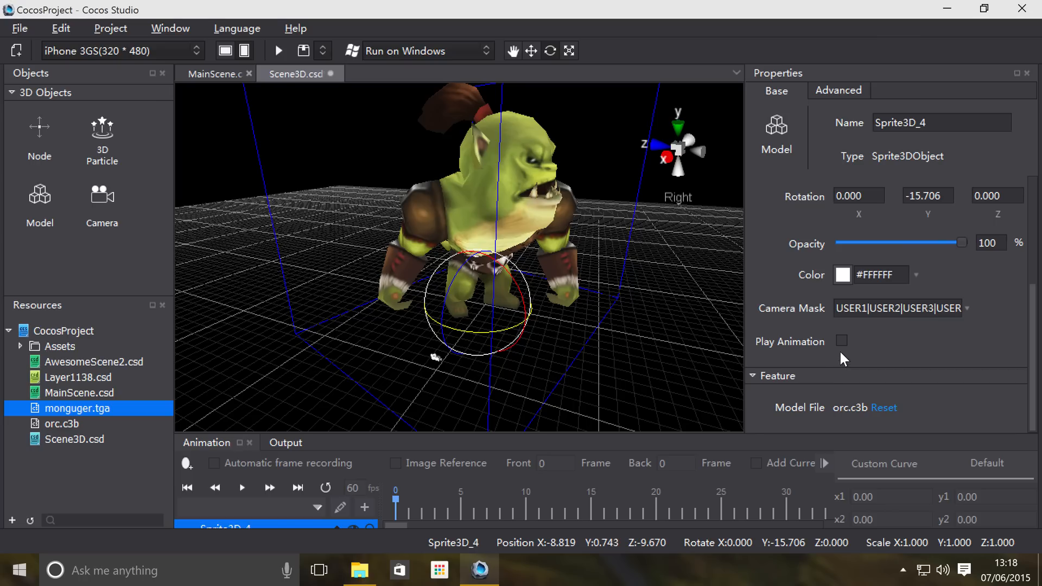
click(842, 341)
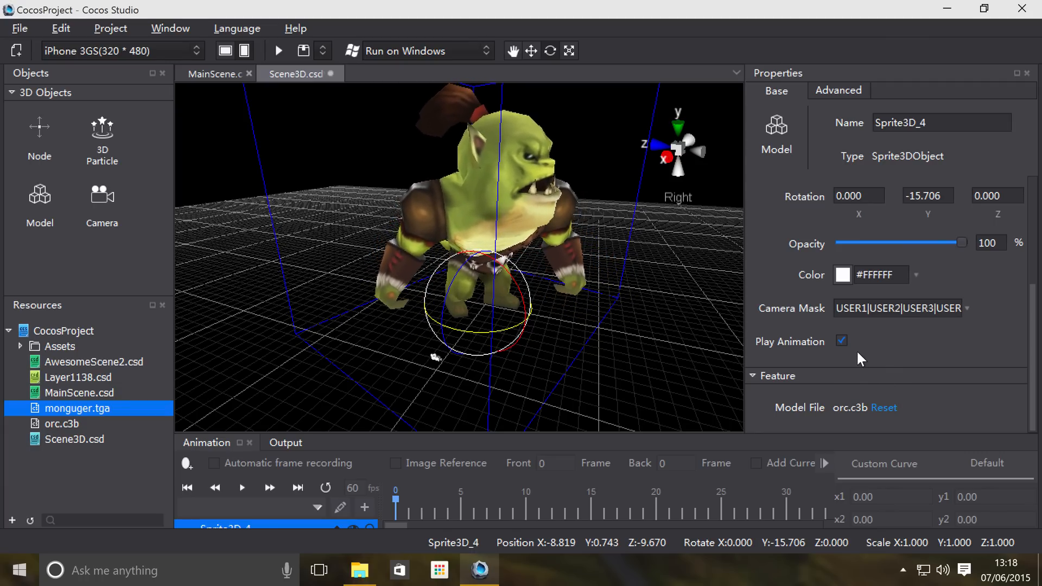
Switch the orc's Play Animation off again and bring up the tint colour picker.
click(841, 340)
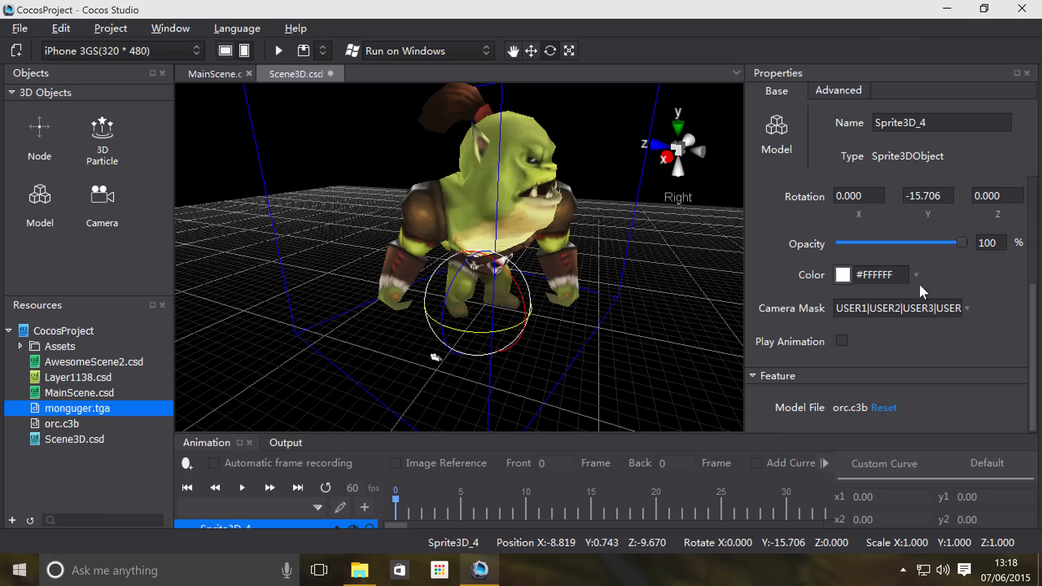
click(918, 275)
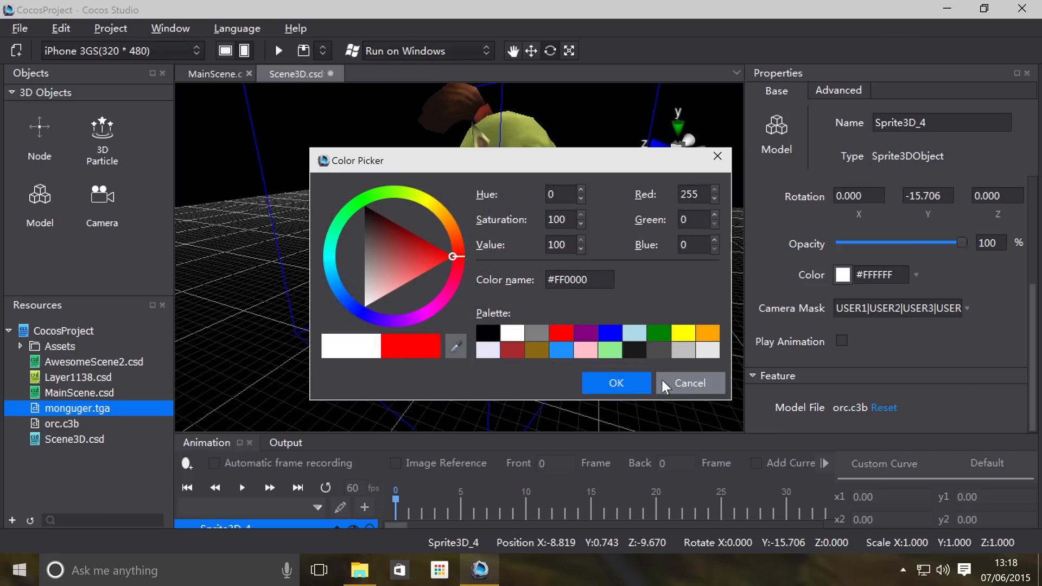
Apply the red #FF0000 tint to the orc and settle its opacity at 90%.
click(615, 383)
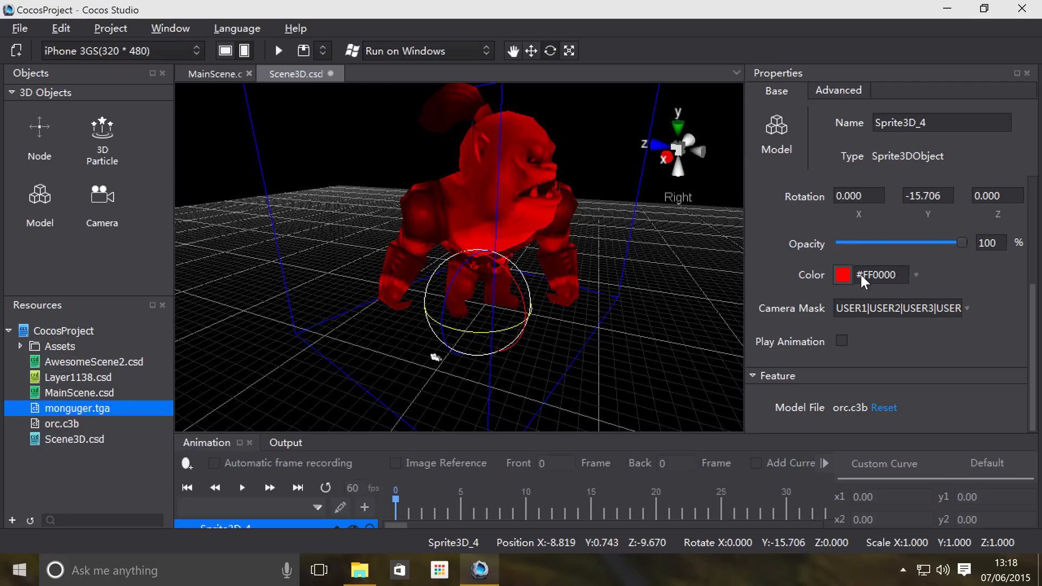
mouse_move(964, 243)
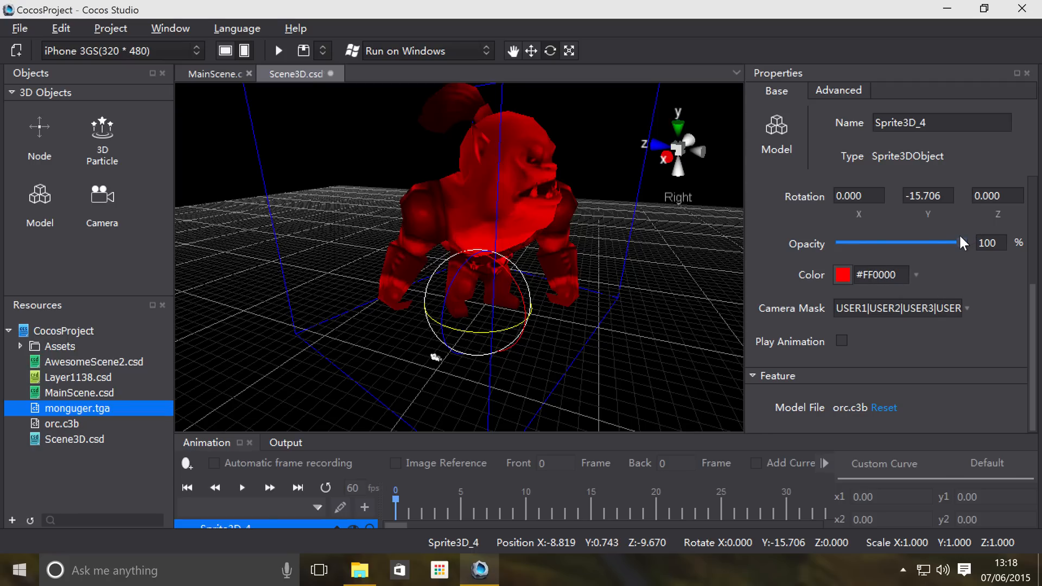
drag(947, 243, 878, 243)
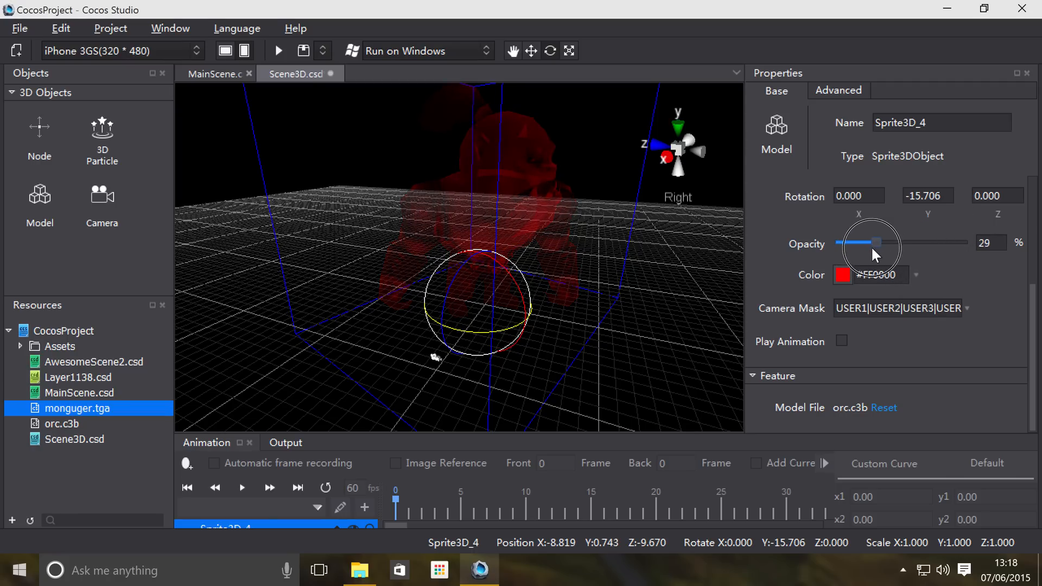
drag(878, 242, 897, 243)
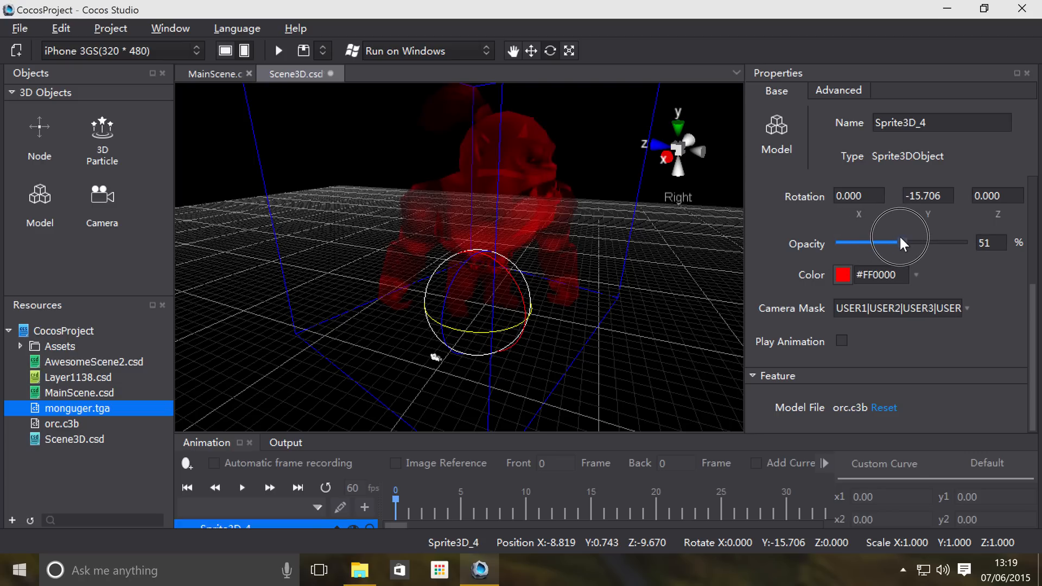
drag(900, 243, 971, 243)
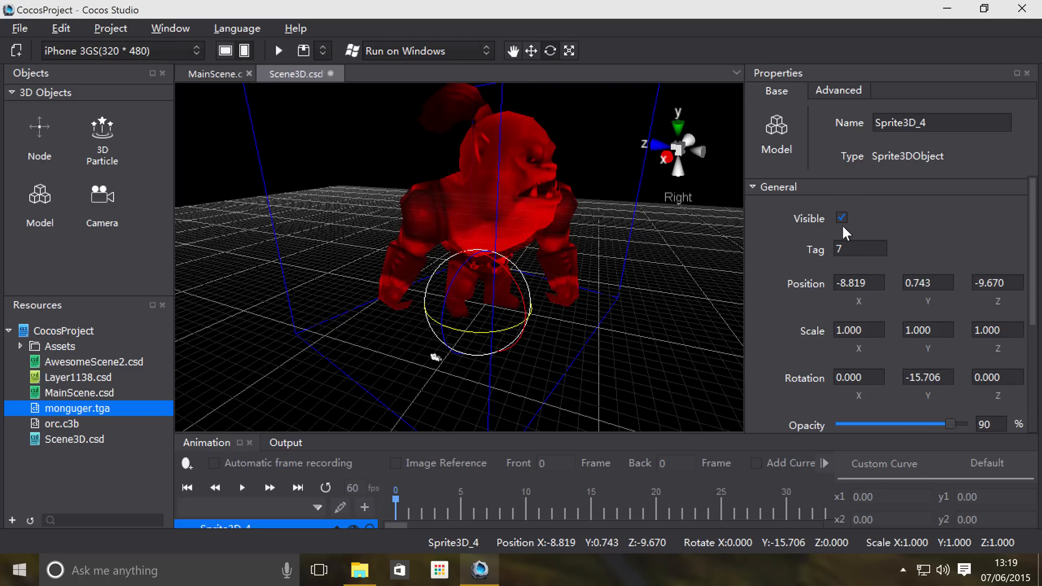
mouse_move(811, 246)
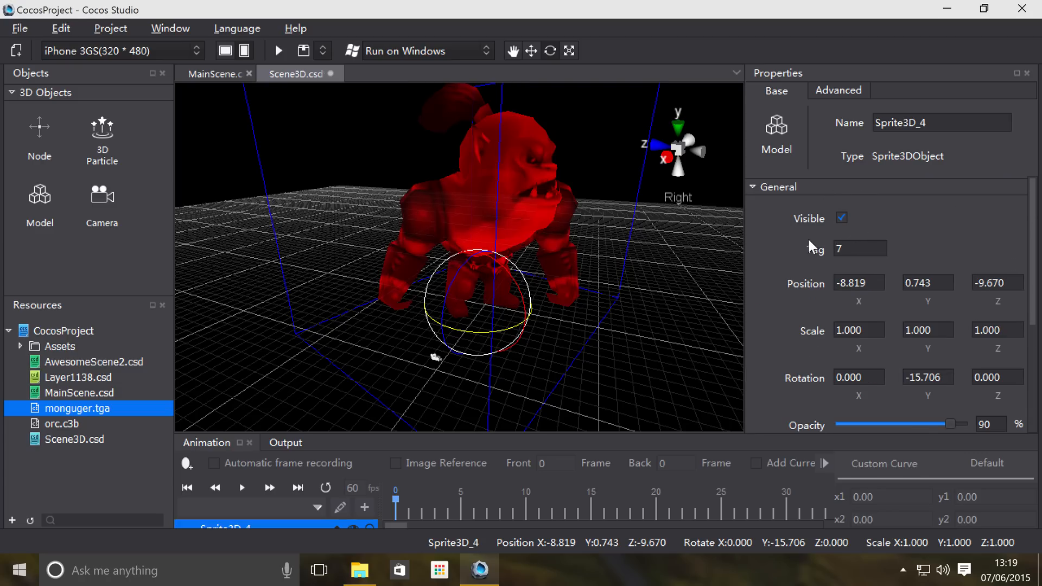
mouse_move(731, 258)
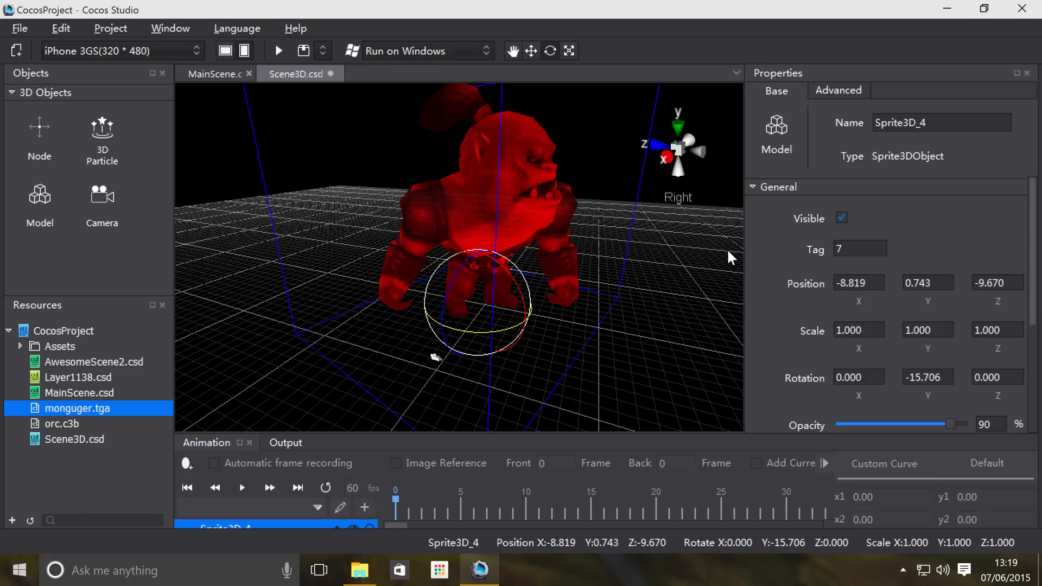